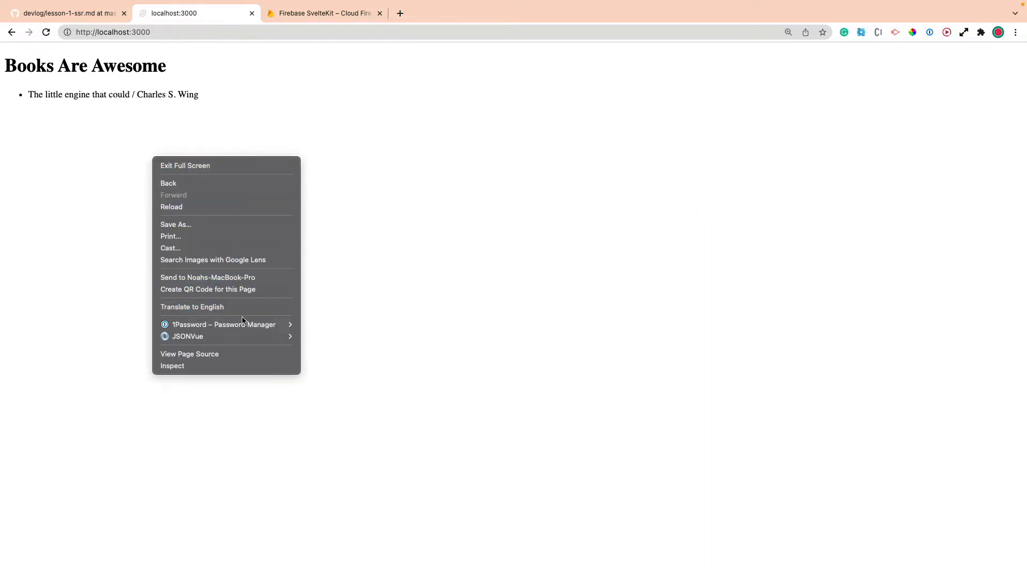
View the localhost page source to confirm the book title and author are server-rendered
{"action": "left_click", "coordinate": [189, 353]}
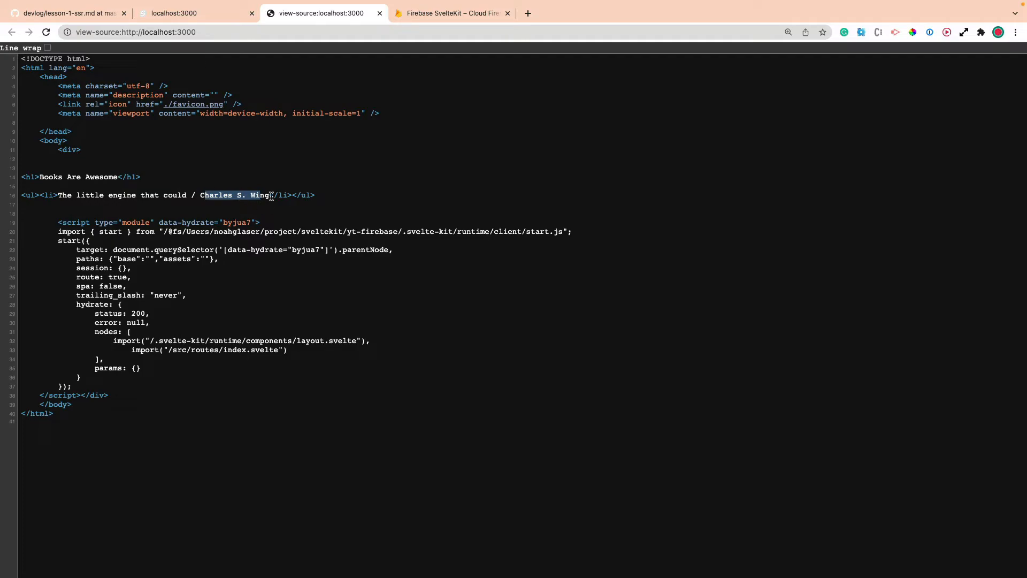
{"action": "left_click", "coordinate": [451, 13]}
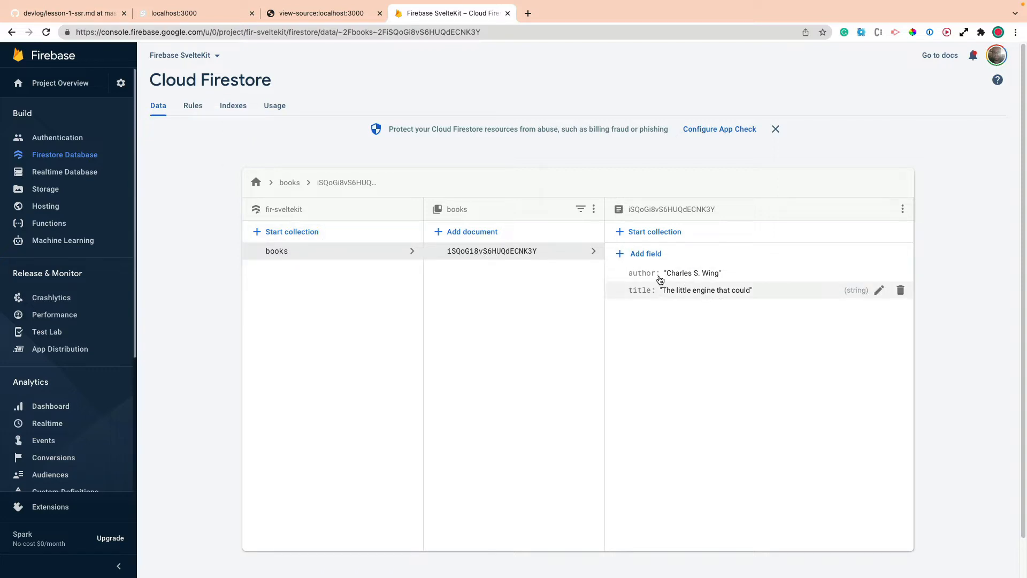
{"action": "mouse_move", "coordinate": [184, 169]}
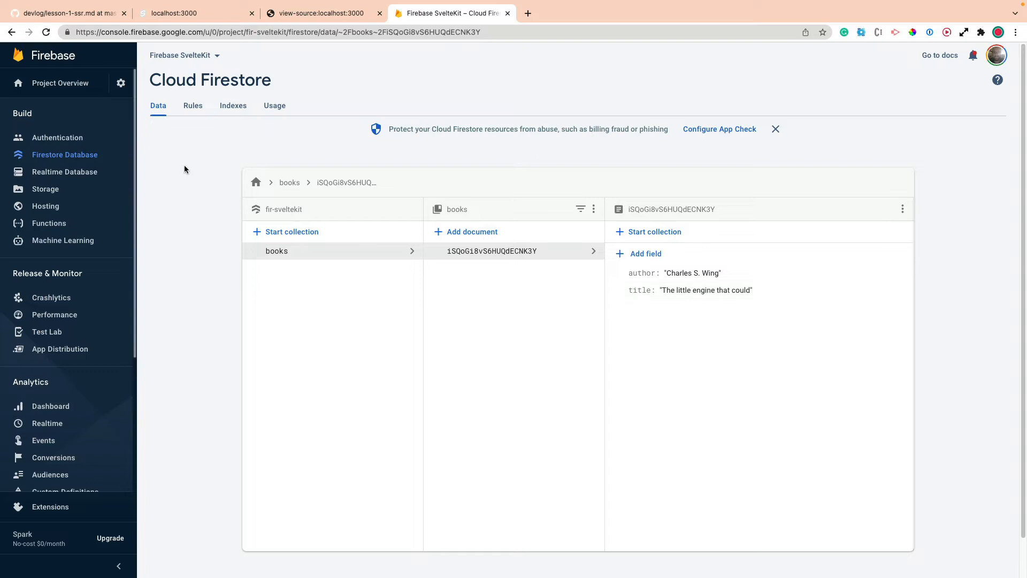
Check the Firestore rules allowing reads, then bring up the GitHub SSR flowchart
{"action": "left_click", "coordinate": [193, 105]}
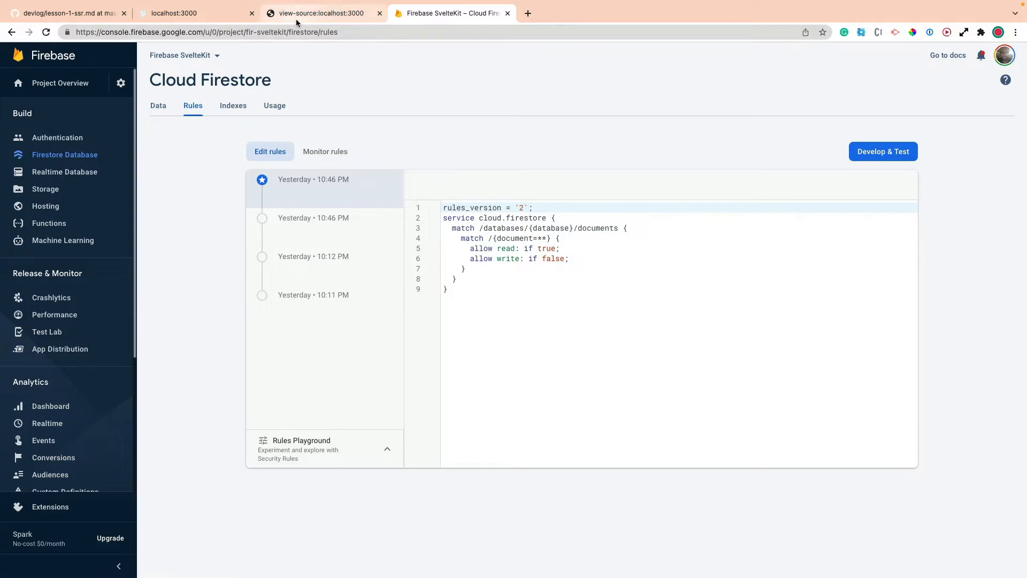
{"action": "left_click", "coordinate": [190, 13]}
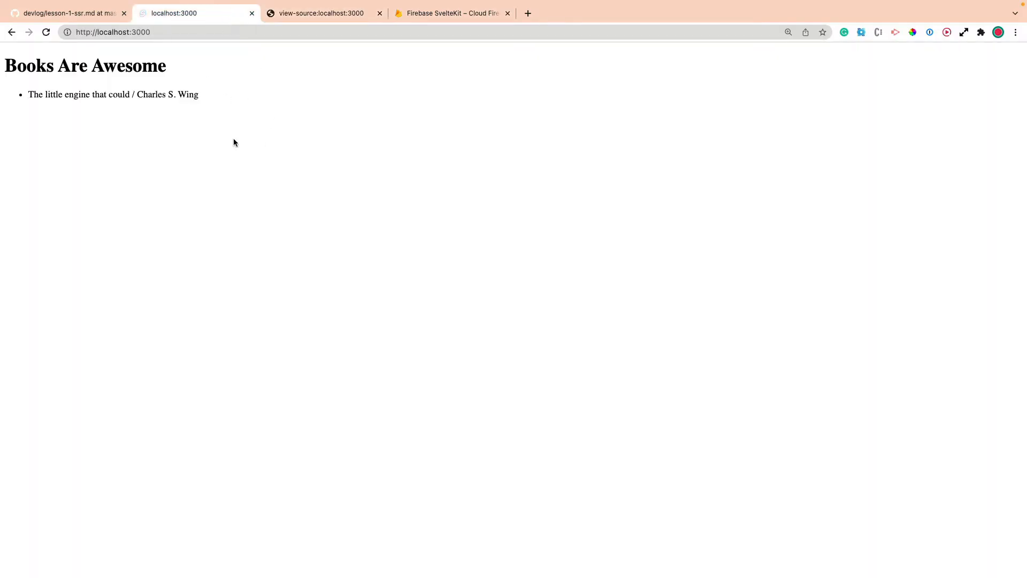
{"action": "mouse_move", "coordinate": [229, 146]}
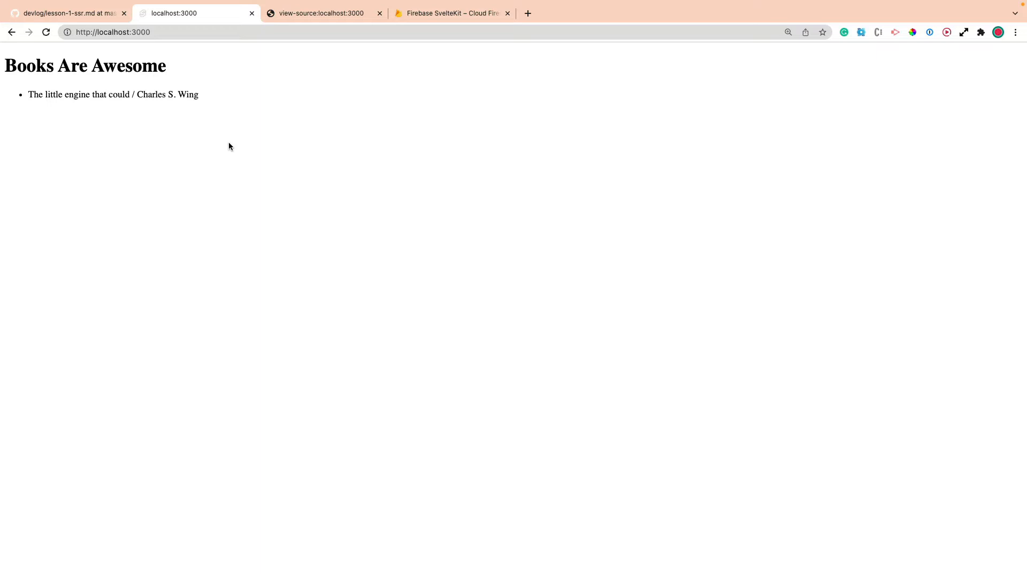
{"action": "left_click", "coordinate": [65, 12]}
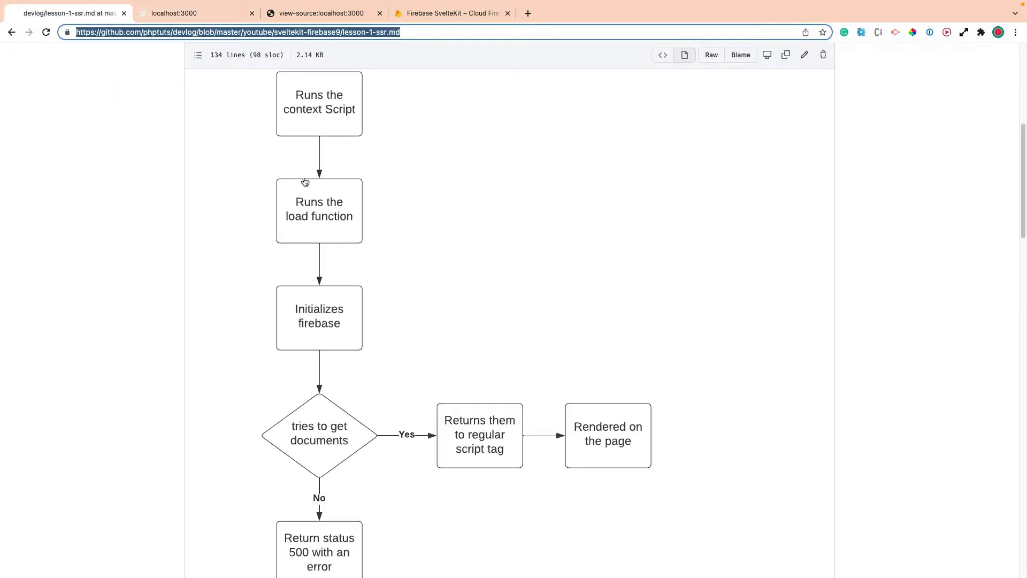
{"action": "mouse_move", "coordinate": [322, 130]}
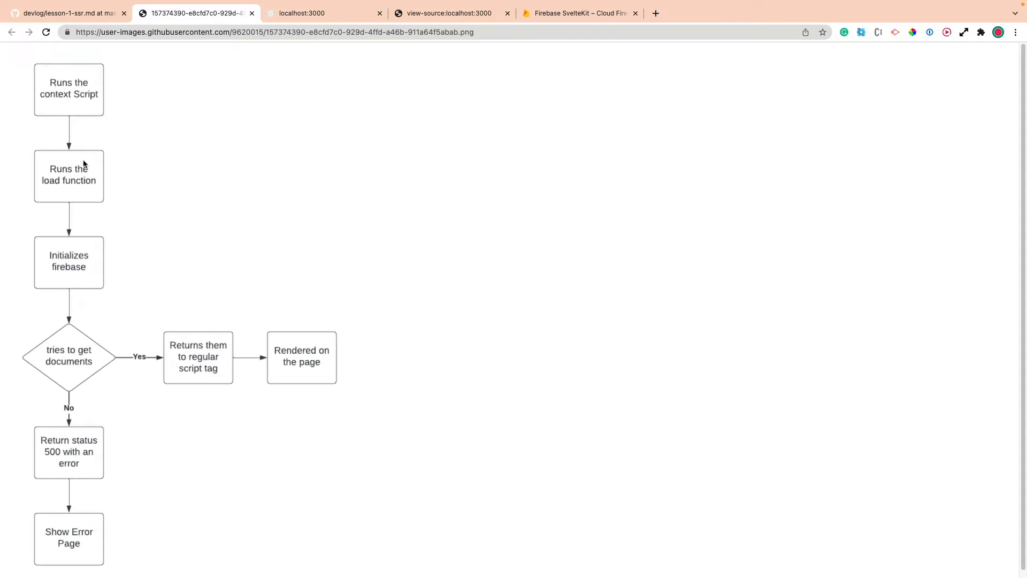
{"action": "mouse_move", "coordinate": [70, 108]}
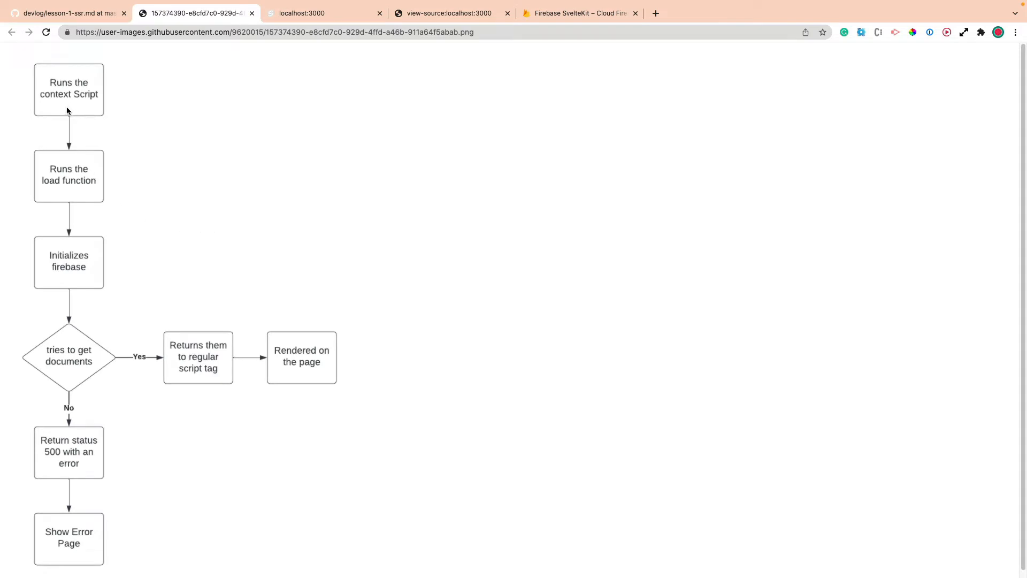
{"action": "mouse_move", "coordinate": [74, 191]}
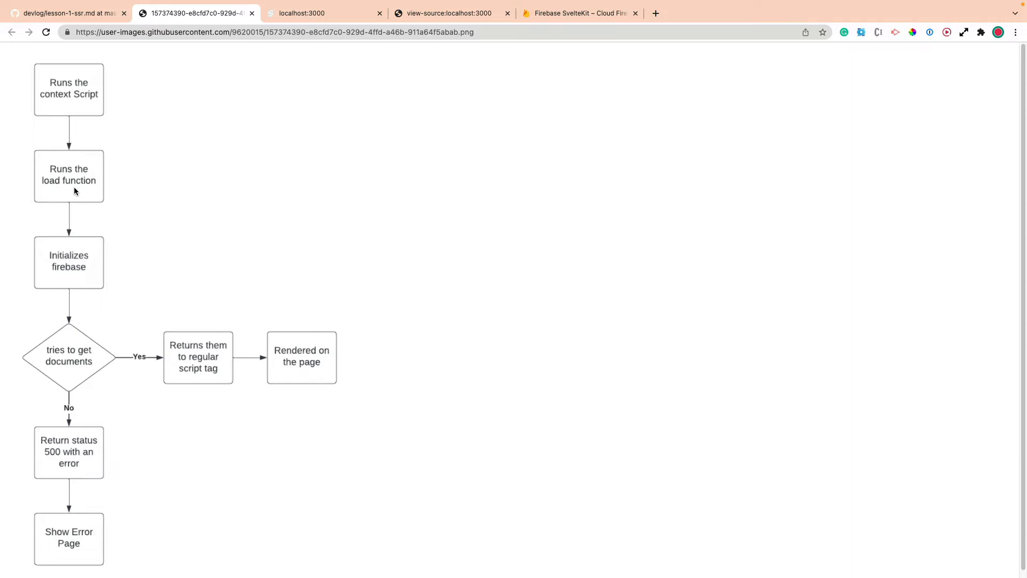
{"action": "mouse_move", "coordinate": [34, 271]}
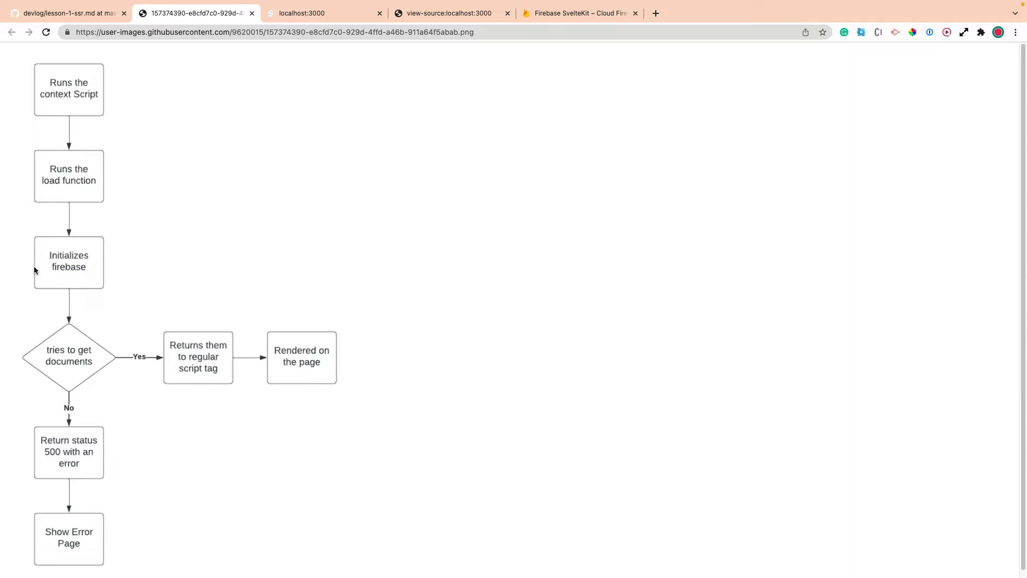
{"action": "mouse_move", "coordinate": [66, 270]}
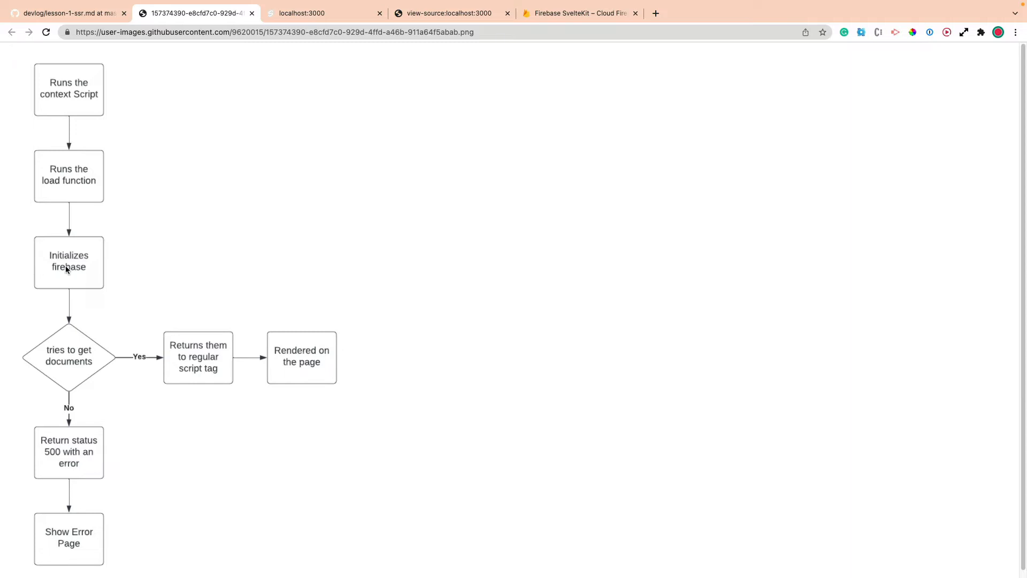
{"action": "mouse_move", "coordinate": [70, 278]}
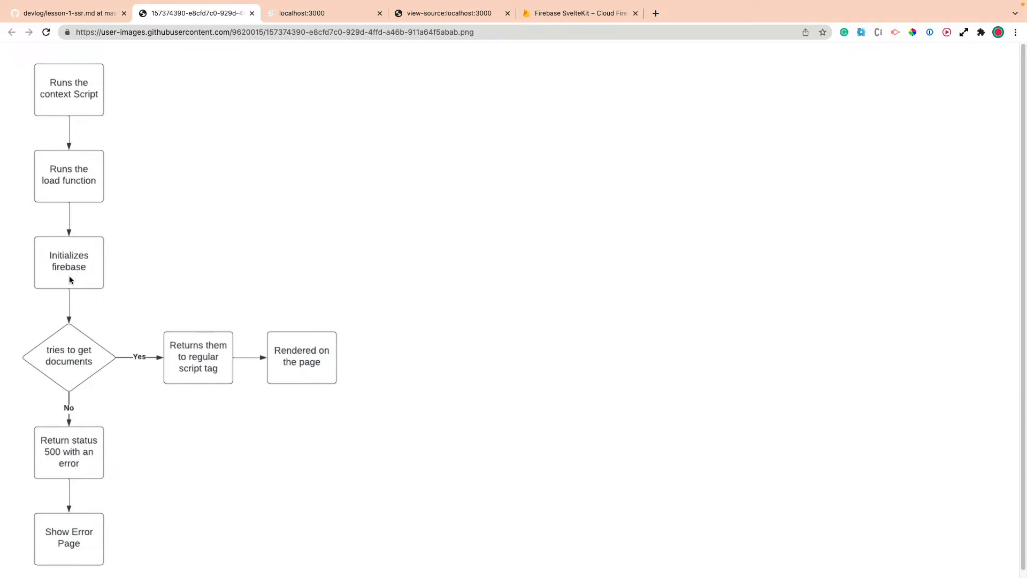
{"action": "mouse_move", "coordinate": [80, 358]}
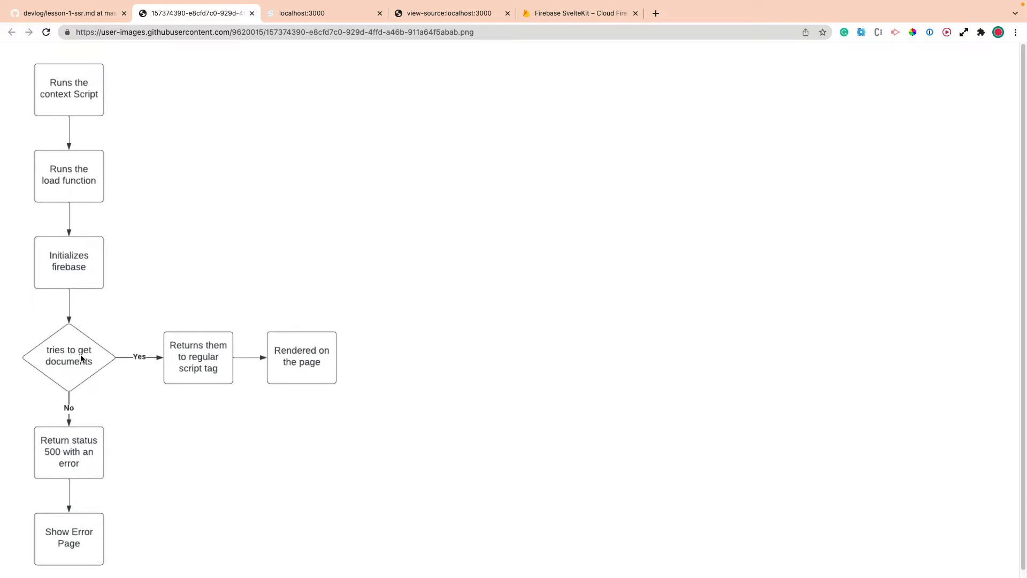
{"action": "mouse_move", "coordinate": [216, 365]}
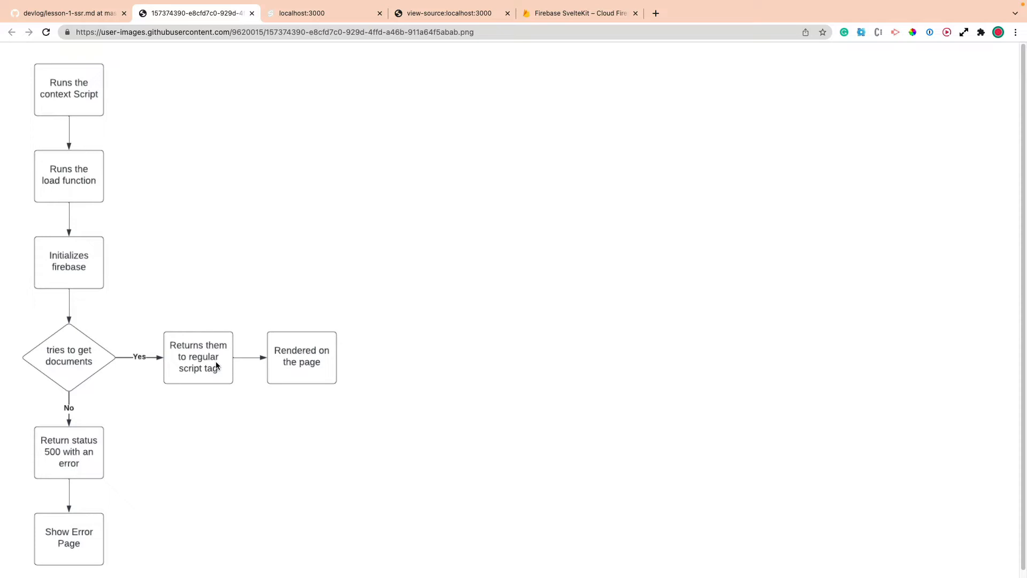
{"action": "mouse_move", "coordinate": [316, 362]}
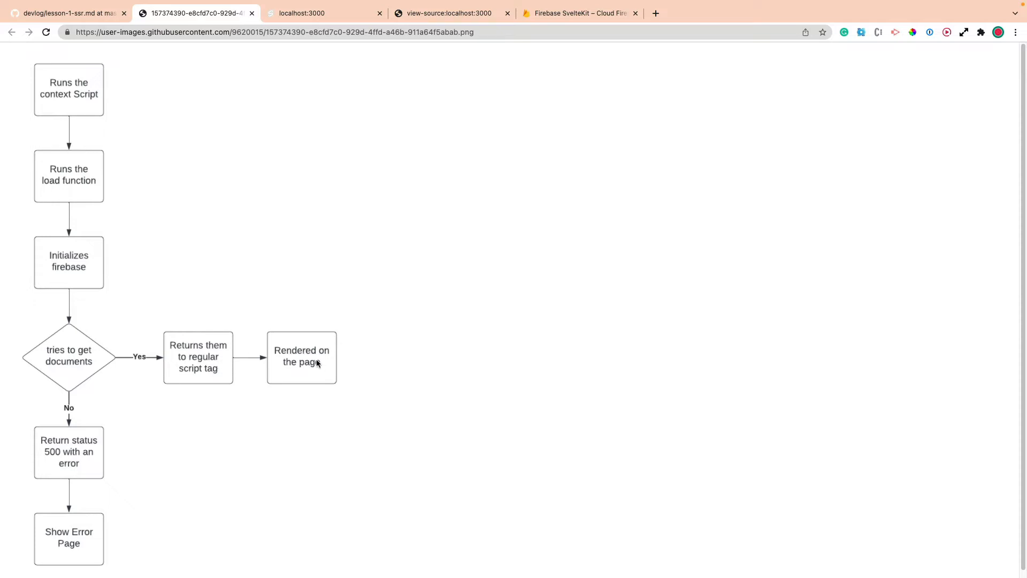
{"action": "mouse_move", "coordinate": [91, 449]}
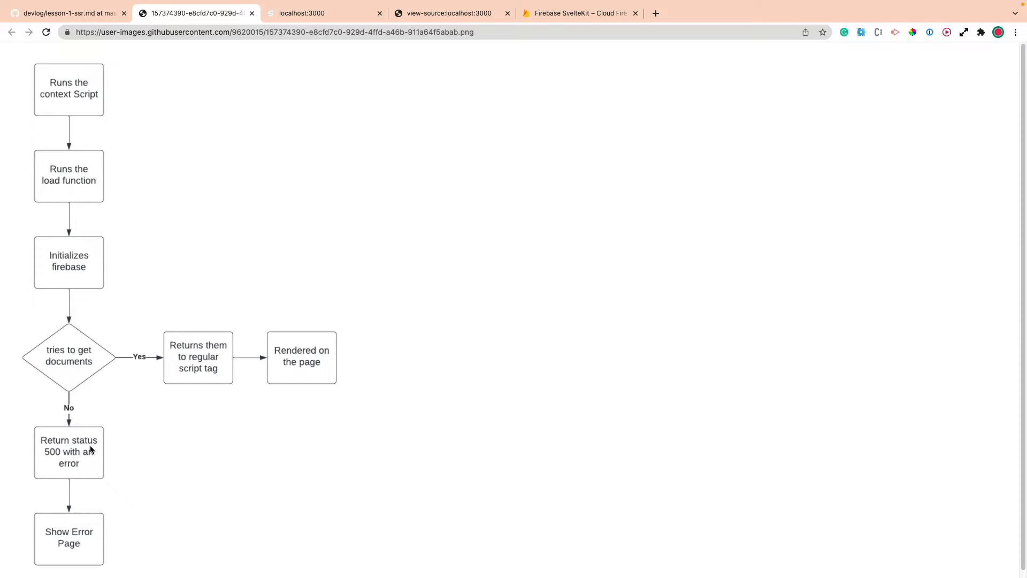
{"action": "mouse_move", "coordinate": [96, 531]}
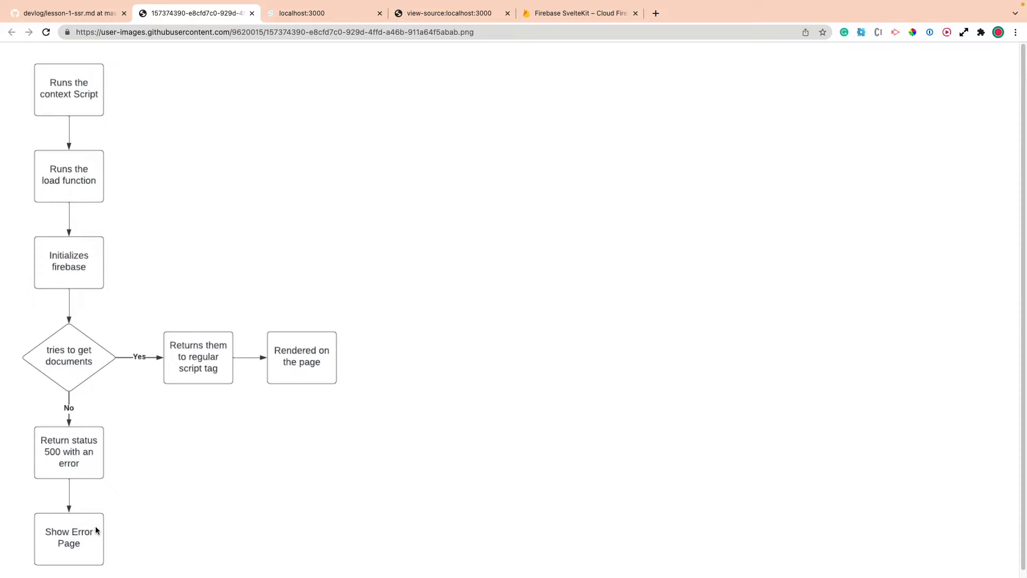
{"action": "mouse_move", "coordinate": [130, 279]}
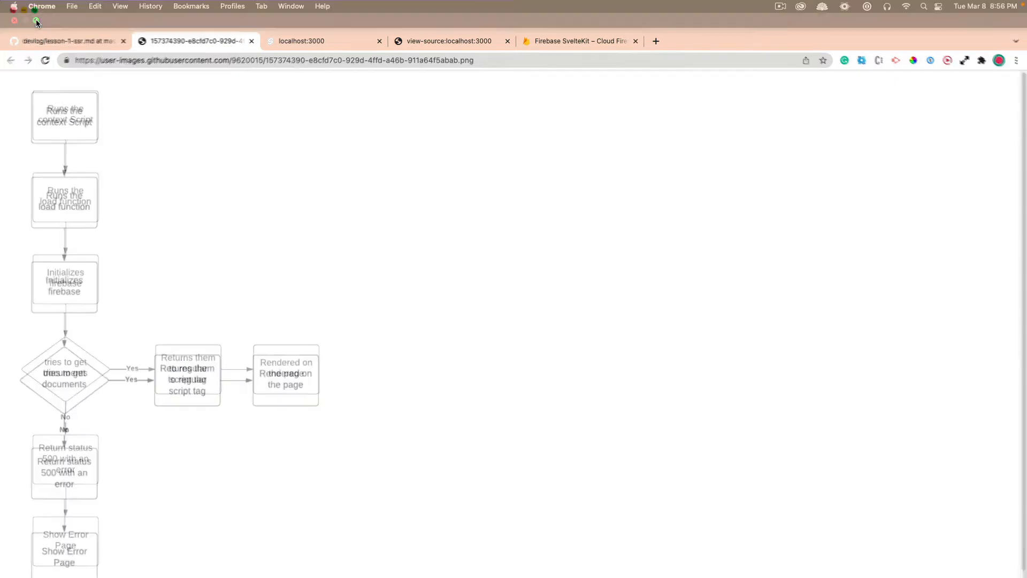
Show index.svelte with the explorer hidden, highlighting the module script's getBooks call
{"action": "left_click", "coordinate": [36, 25]}
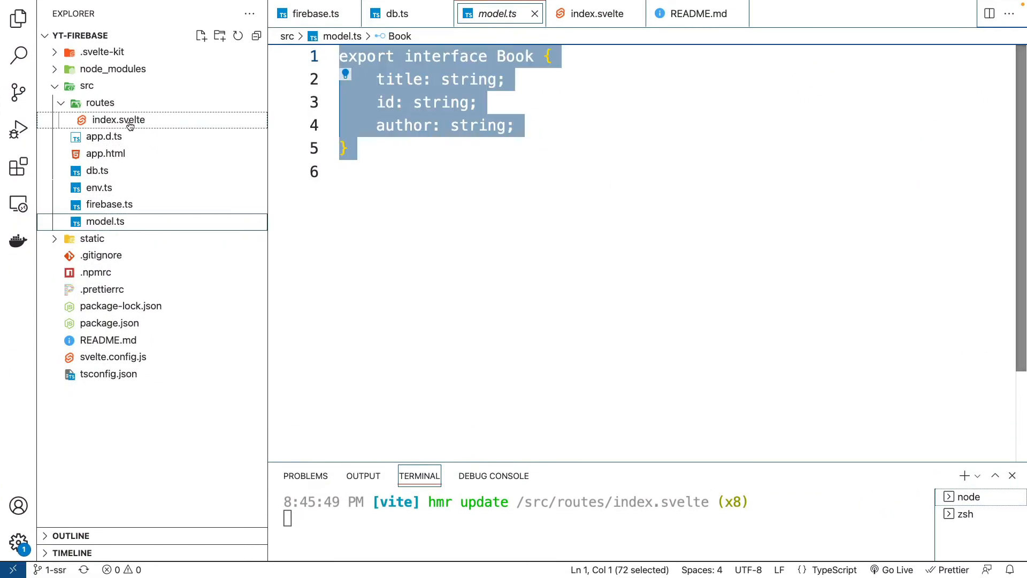
{"action": "left_click", "coordinate": [592, 13]}
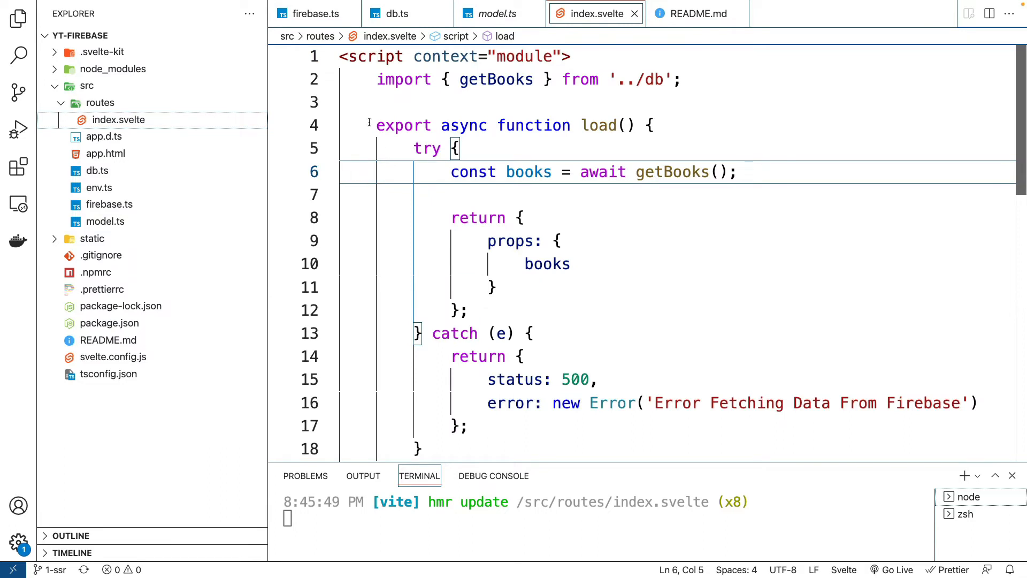
{"action": "left_click", "coordinate": [18, 18]}
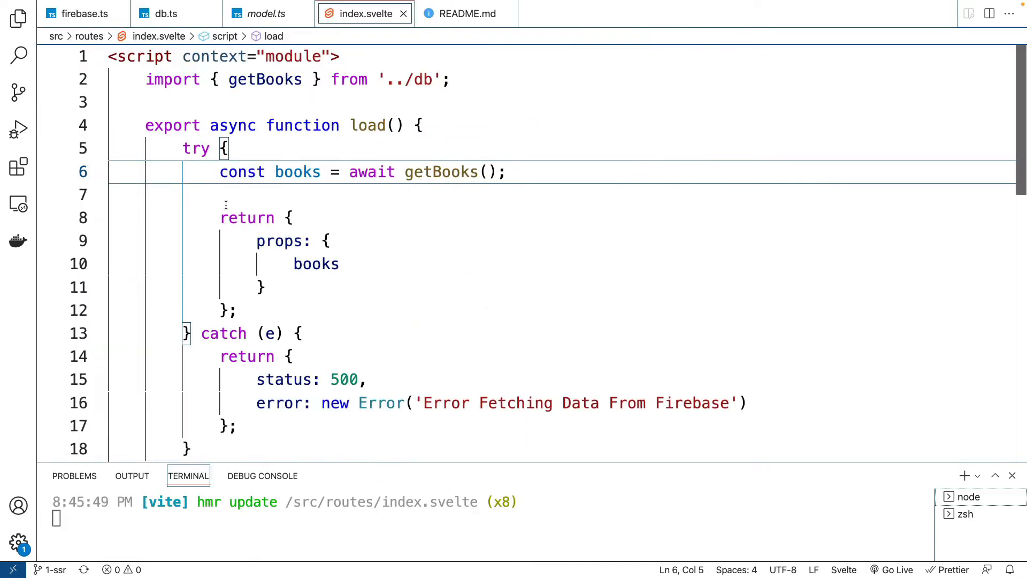
{"action": "mouse_move", "coordinate": [543, 464]}
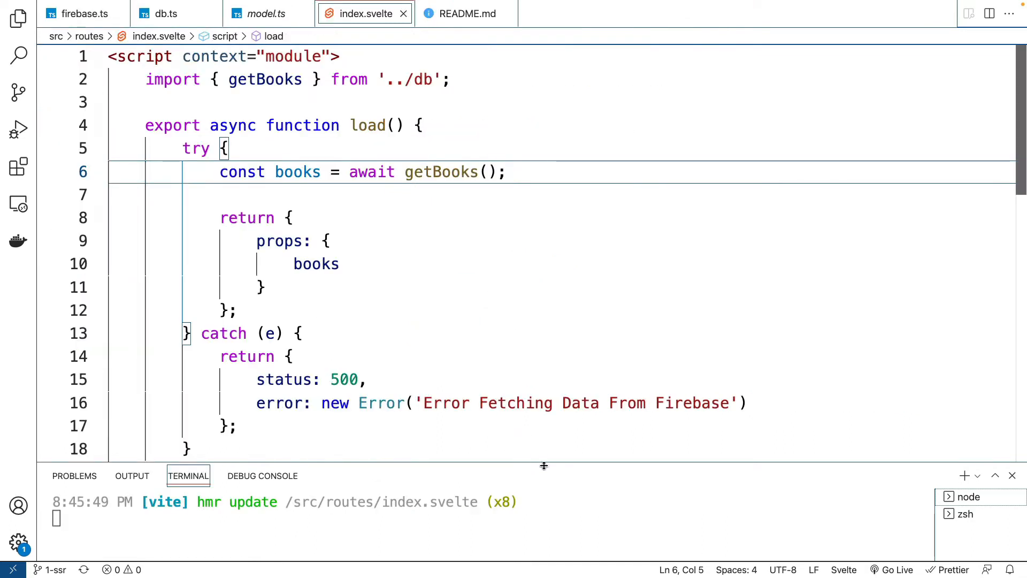
{"action": "left_click", "coordinate": [1011, 476]}
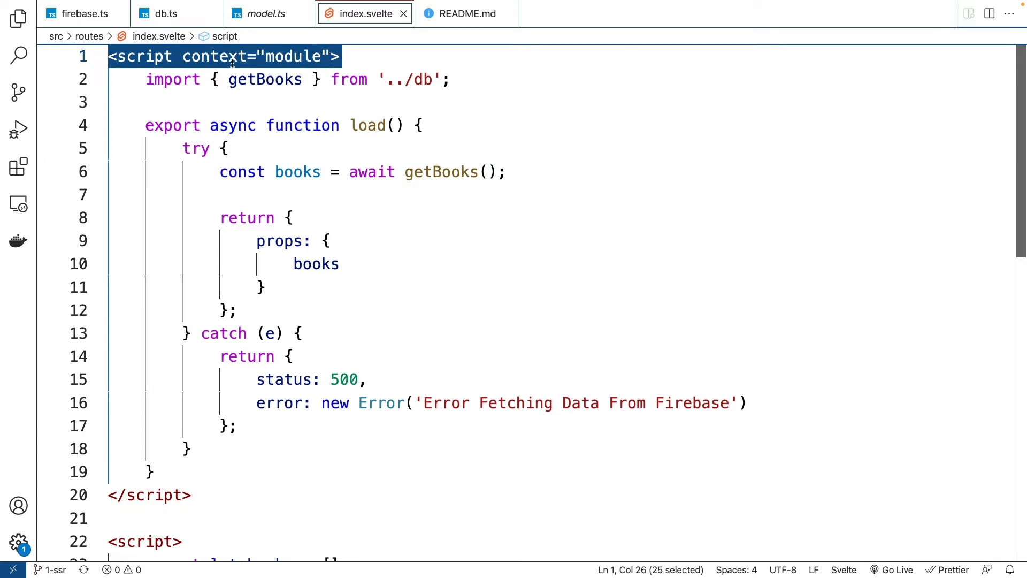
{"action": "mouse_move", "coordinate": [301, 125]}
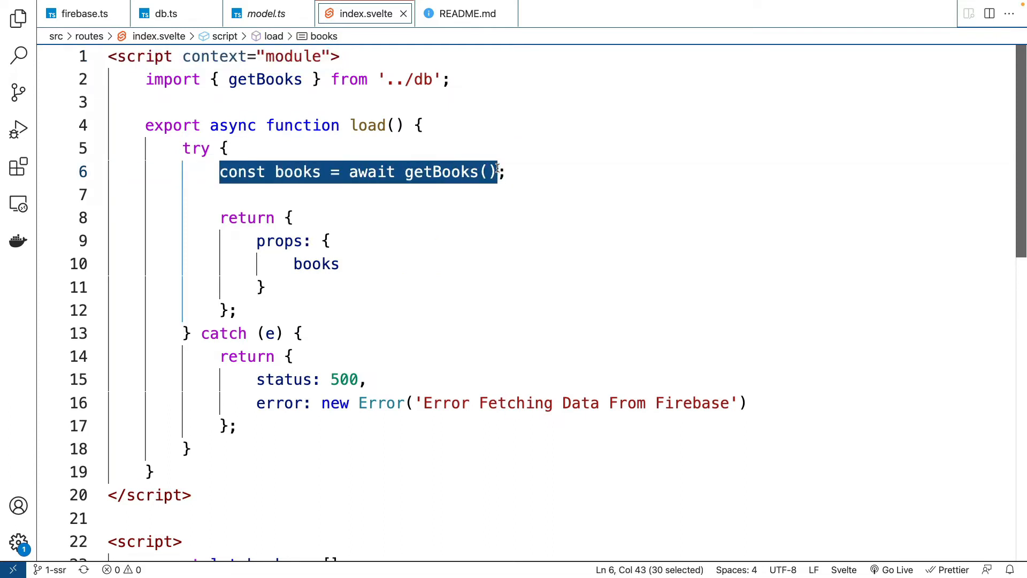
Review getBooks in db.ts, highlighting getFirebase and db, then view firebase.ts
{"action": "left_click", "coordinate": [167, 13]}
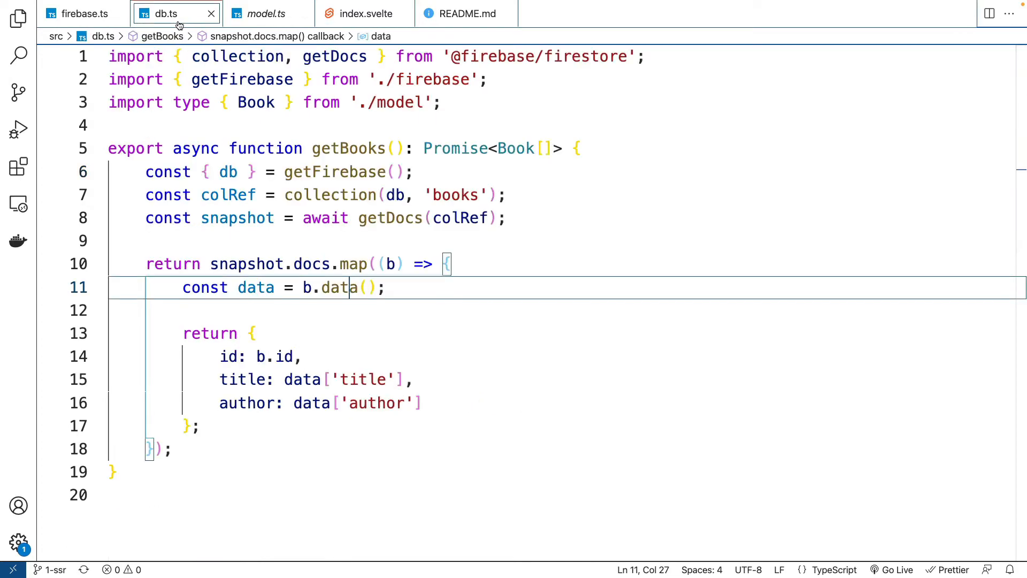
{"action": "left_click", "coordinate": [17, 17]}
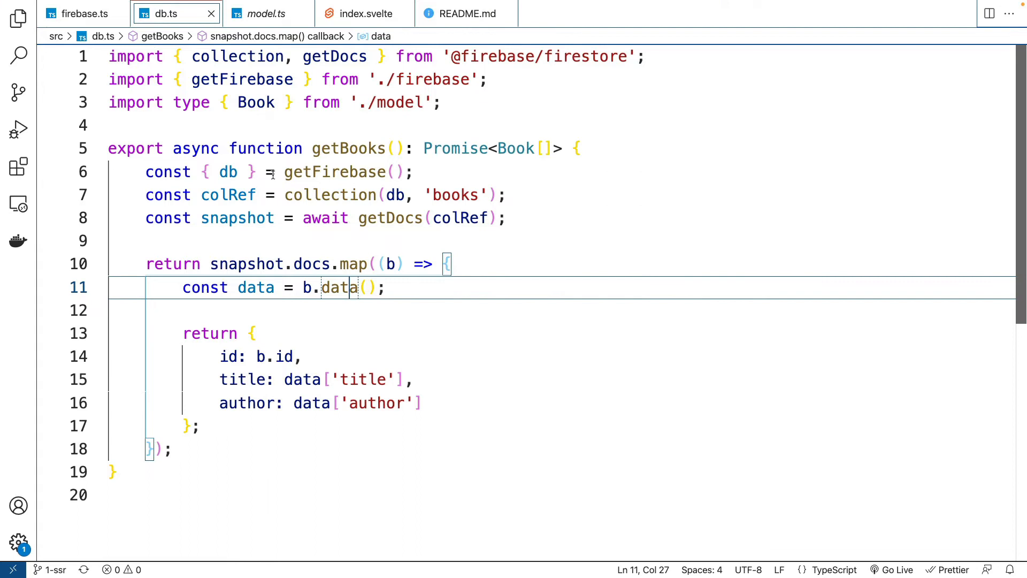
{"action": "double_click", "coordinate": [335, 171]}
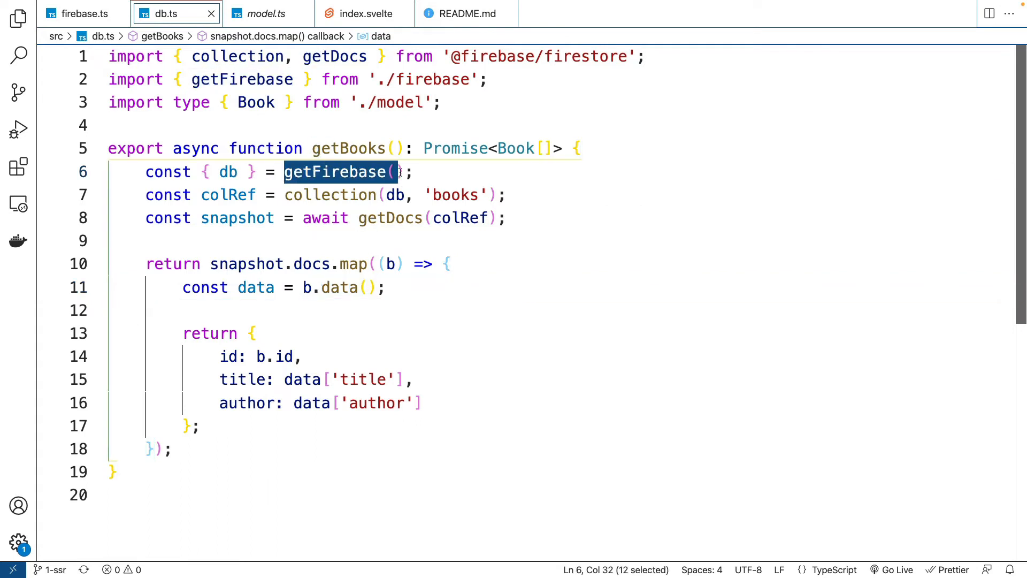
{"action": "double_click", "coordinate": [228, 172]}
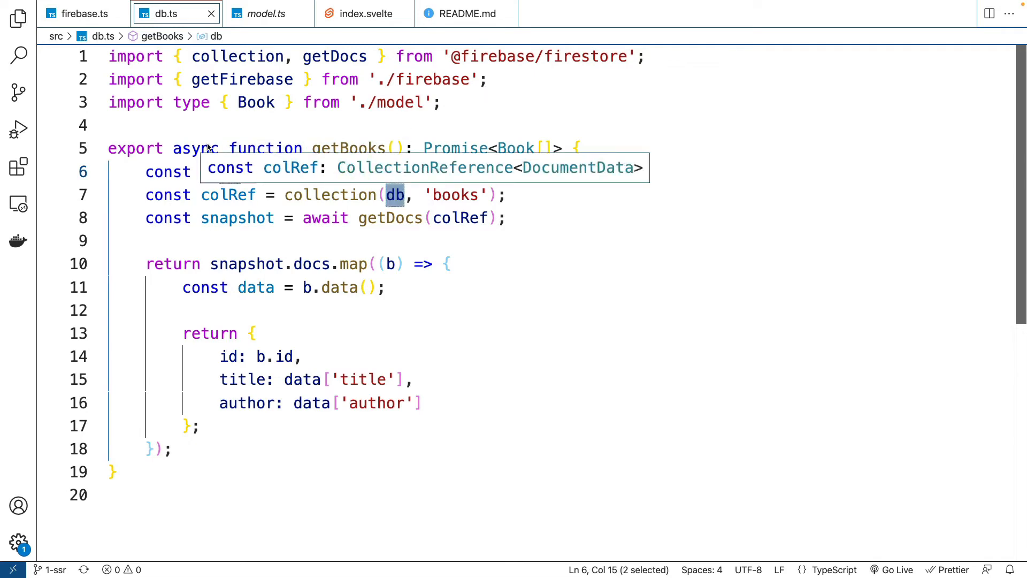
{"action": "left_click", "coordinate": [79, 13]}
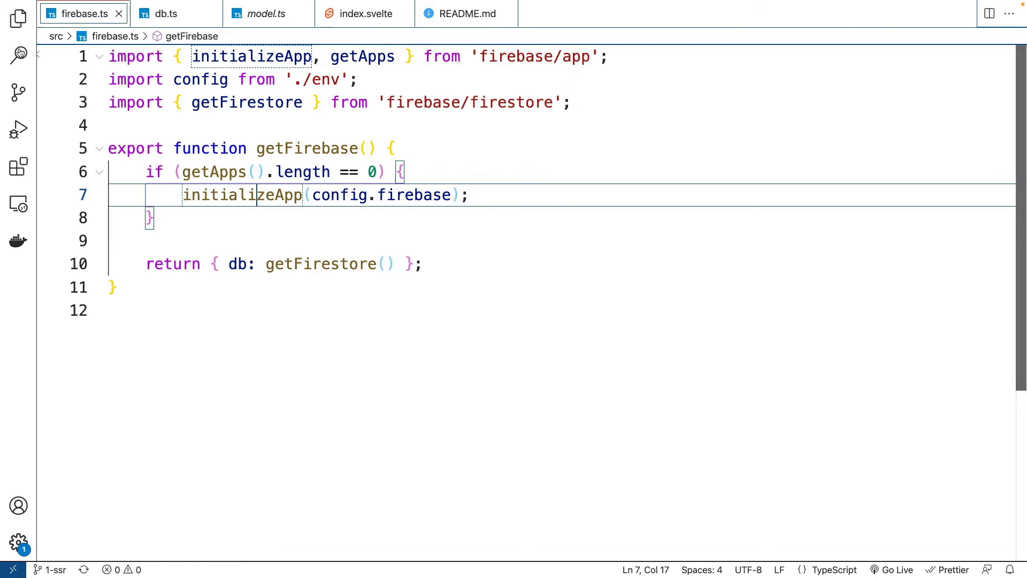
{"action": "left_click", "coordinate": [17, 18]}
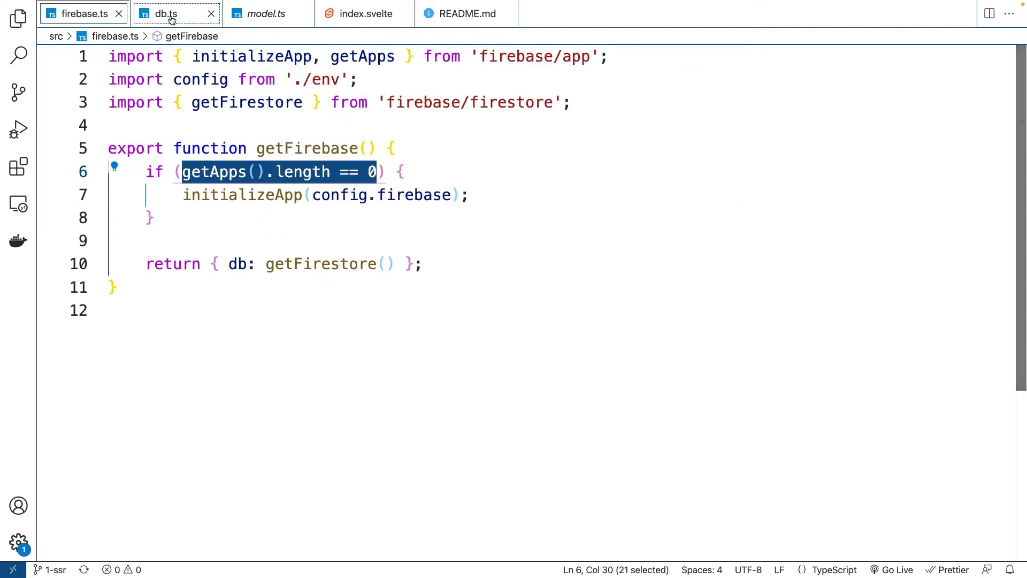
Walk through db.ts's author mapping, Book return type and model.ts interface, back to index.svelte
{"action": "left_click", "coordinate": [166, 13]}
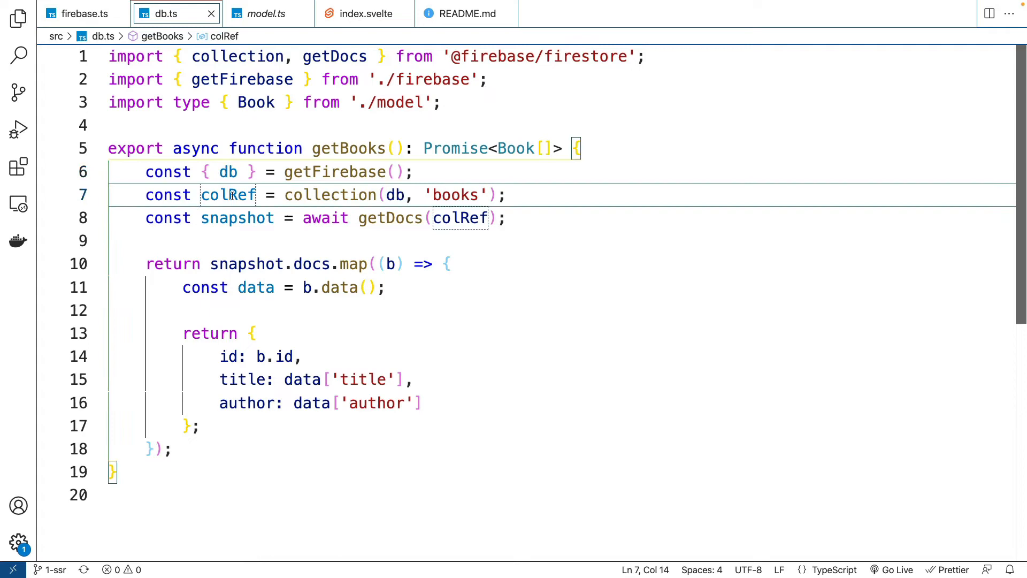
{"action": "mouse_move", "coordinate": [391, 217]}
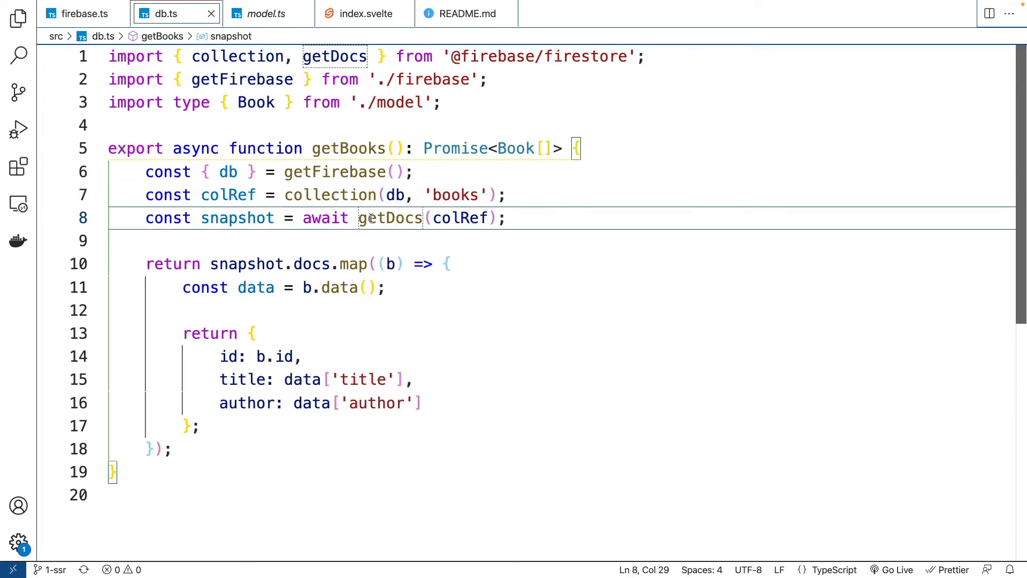
{"action": "mouse_move", "coordinate": [332, 269]}
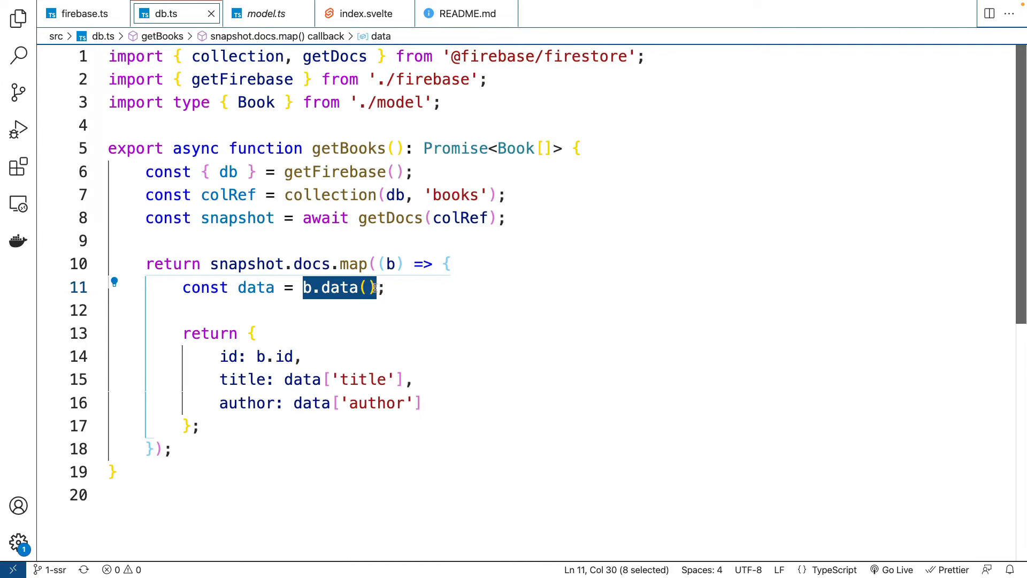
{"action": "left_click", "coordinate": [370, 379]}
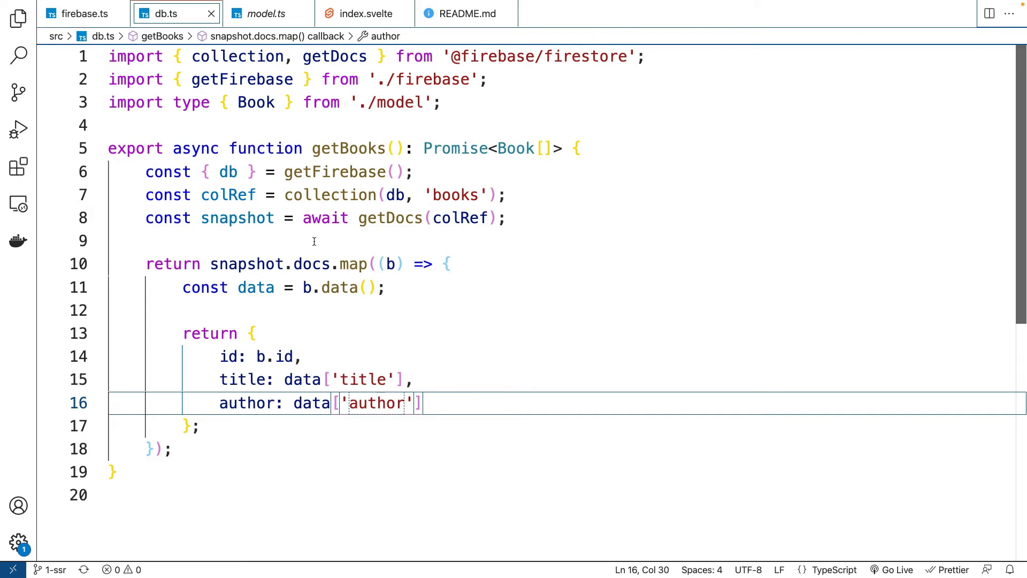
{"action": "left_click", "coordinate": [513, 148]}
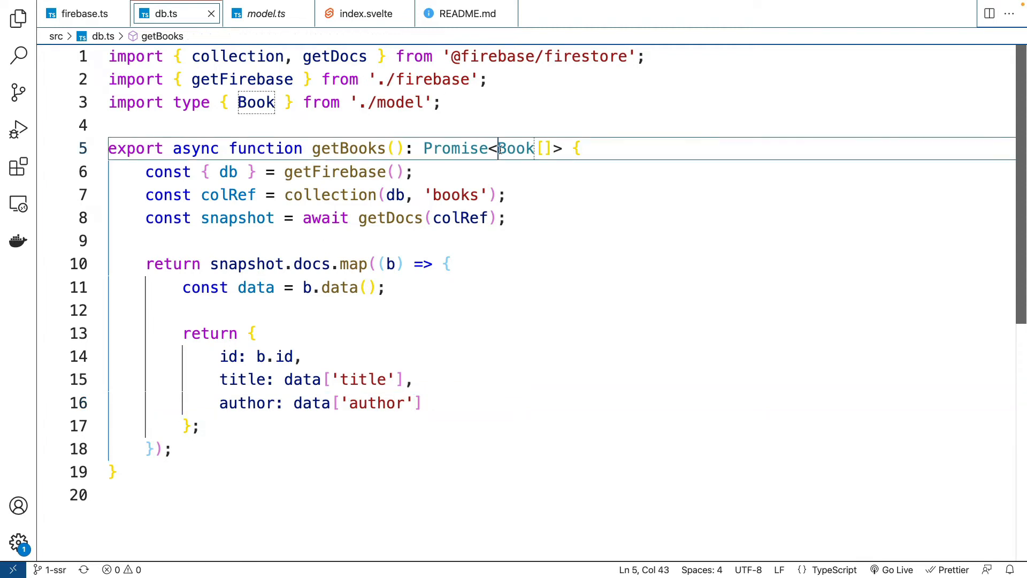
{"action": "mouse_move", "coordinate": [267, 13]}
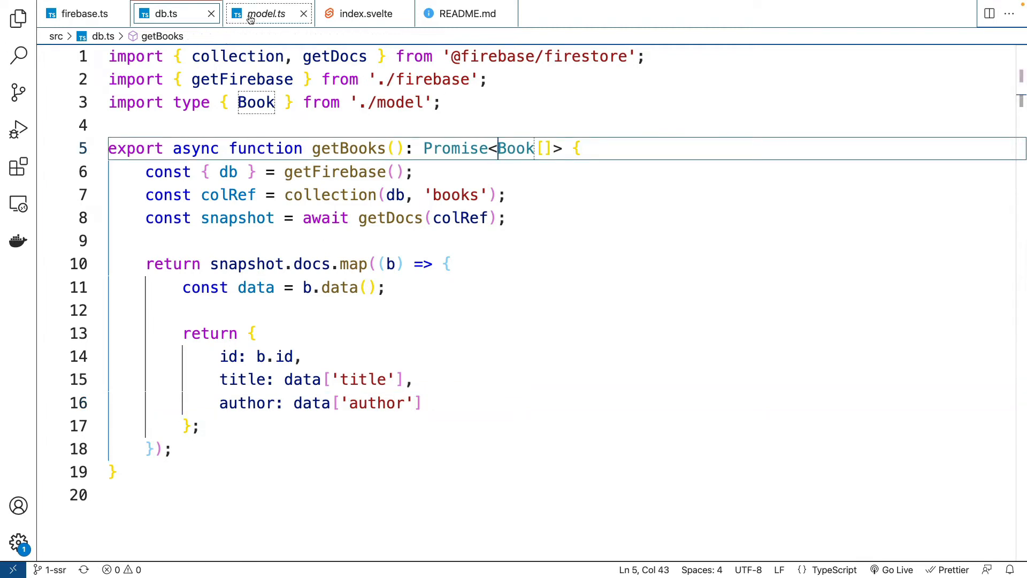
{"action": "left_click", "coordinate": [265, 13]}
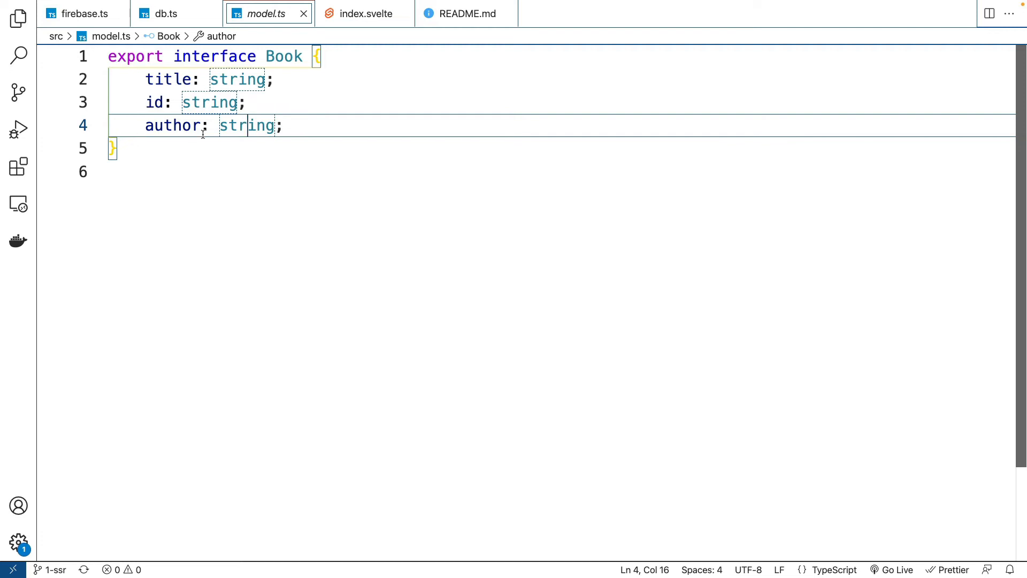
{"action": "left_click", "coordinate": [166, 13]}
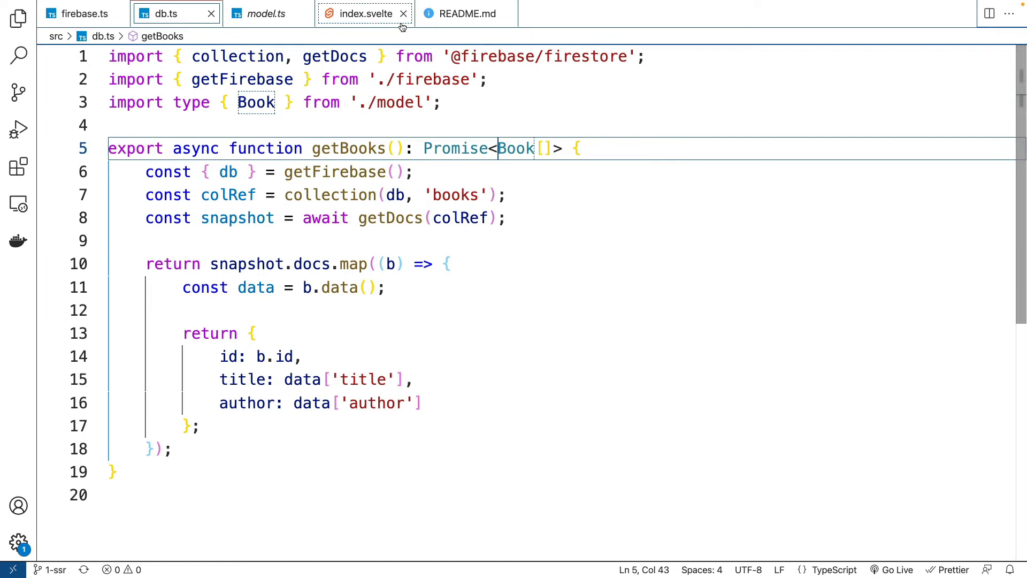
{"action": "left_click", "coordinate": [364, 13]}
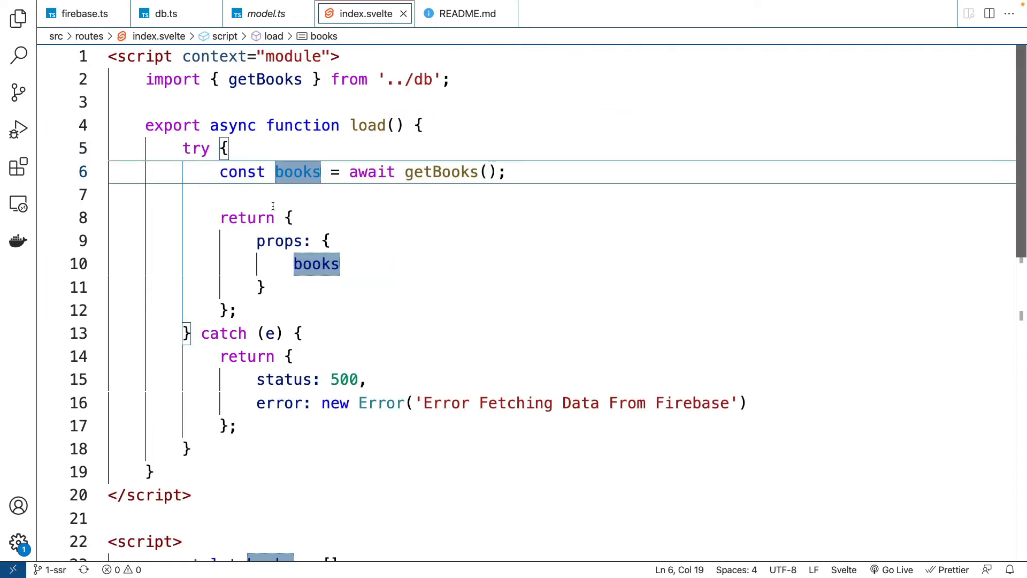
Highlight the books prop, the each-loop title and author, and the 500 status
{"action": "left_click", "coordinate": [258, 241]}
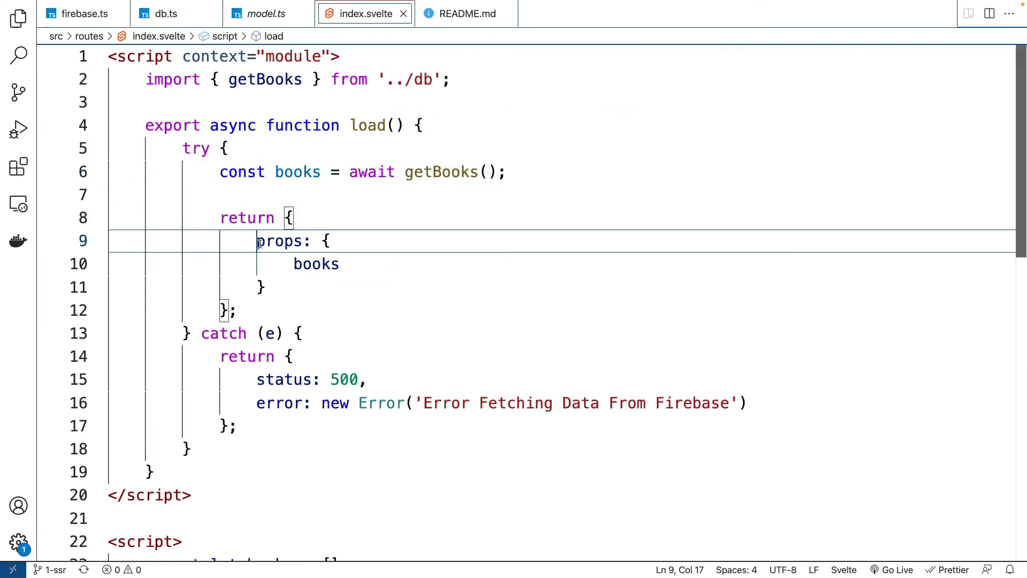
{"action": "double_click", "coordinate": [280, 241]}
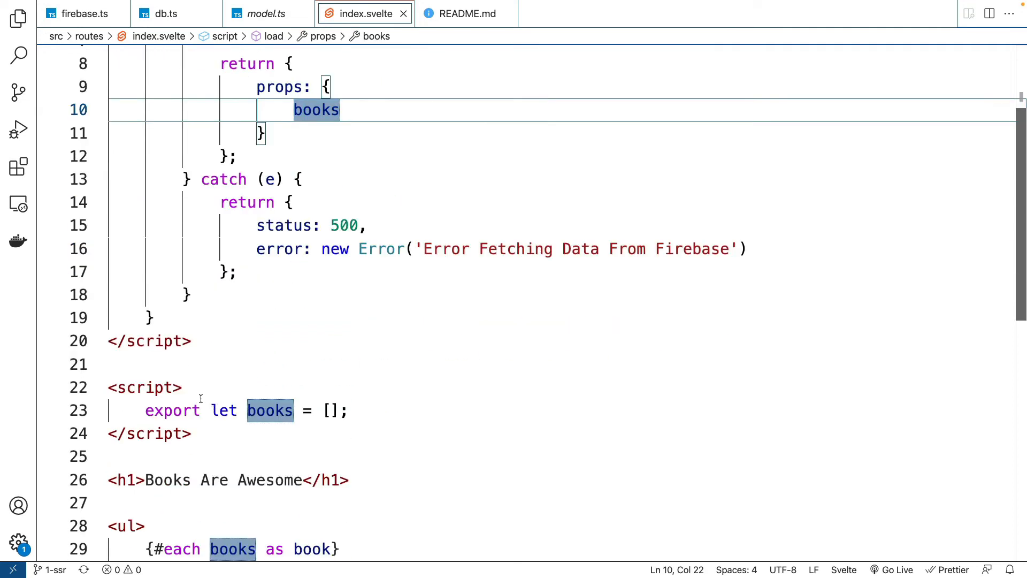
{"action": "left_click", "coordinate": [268, 411]}
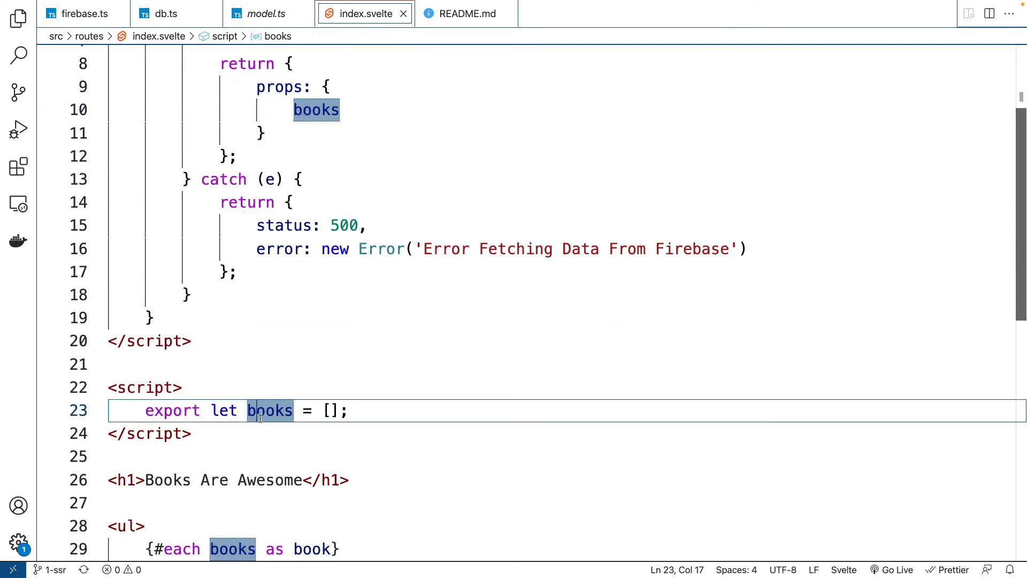
{"action": "scroll", "scroll_direction": "down", "scroll_amount": 3}
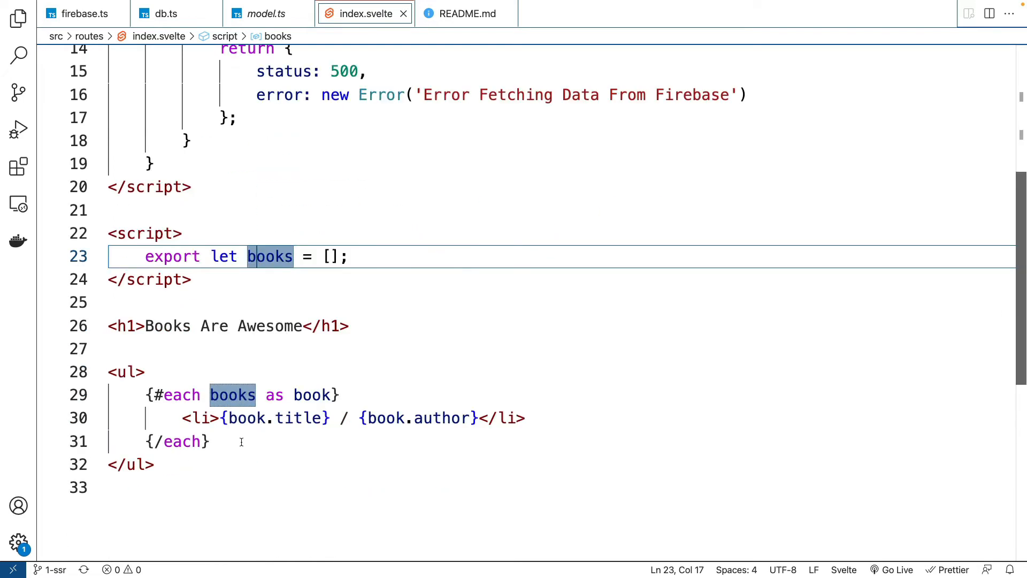
{"action": "left_click", "coordinate": [196, 441]}
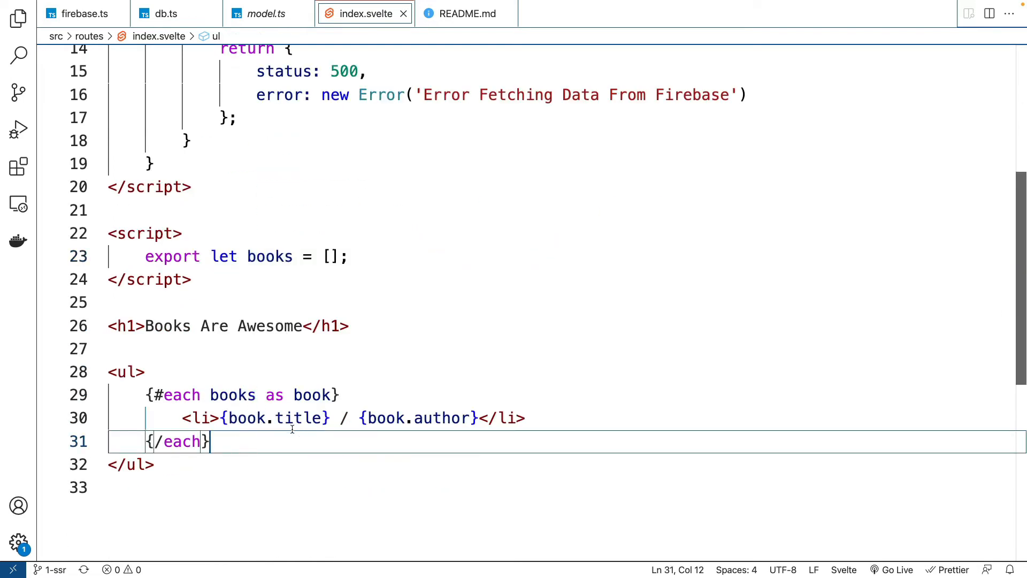
{"action": "left_click", "coordinate": [442, 418]}
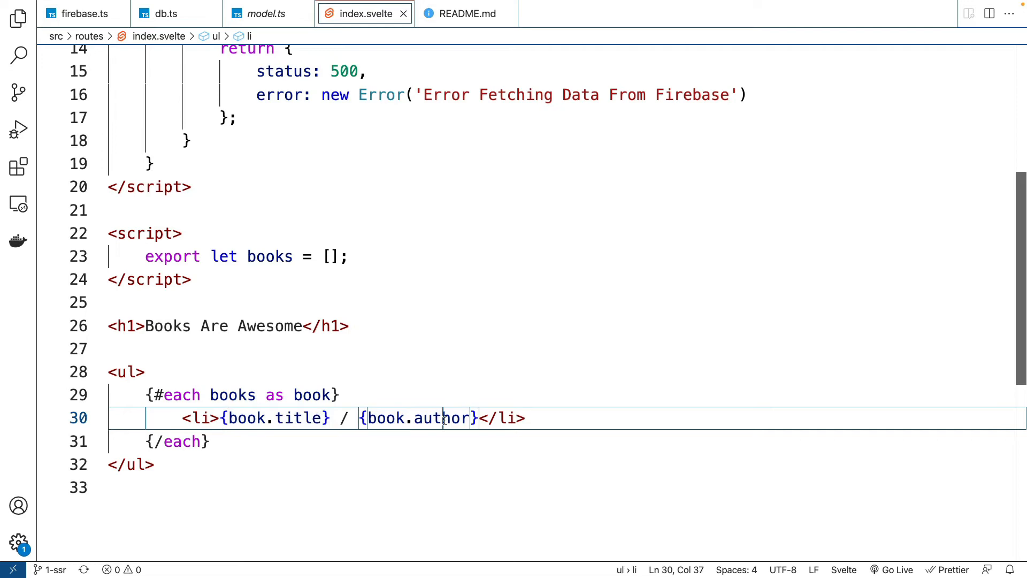
{"action": "scroll", "scroll_direction": "up", "scroll_amount": 3}
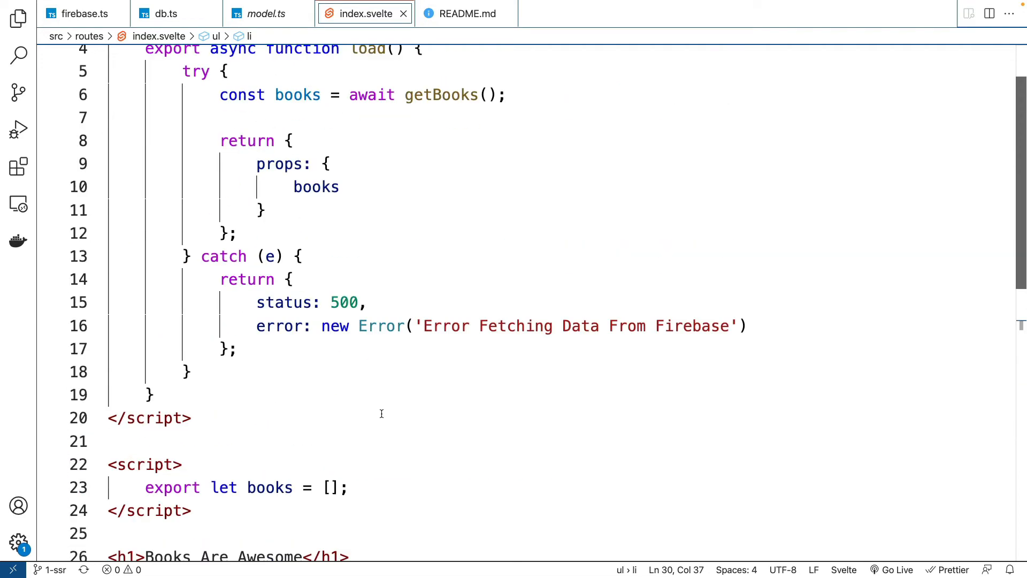
{"action": "mouse_move", "coordinate": [506, 326]}
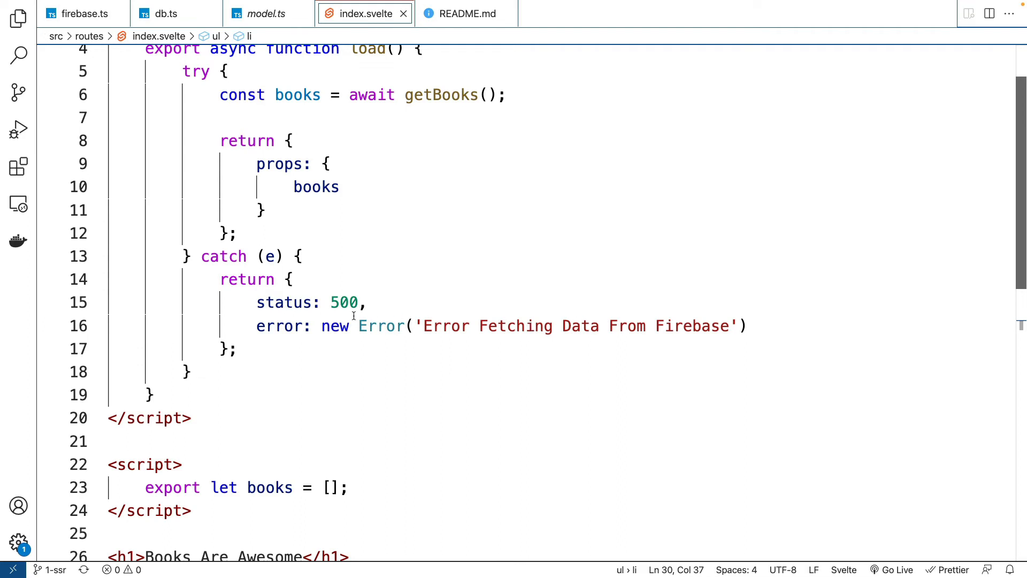
{"action": "double_click", "coordinate": [343, 302]}
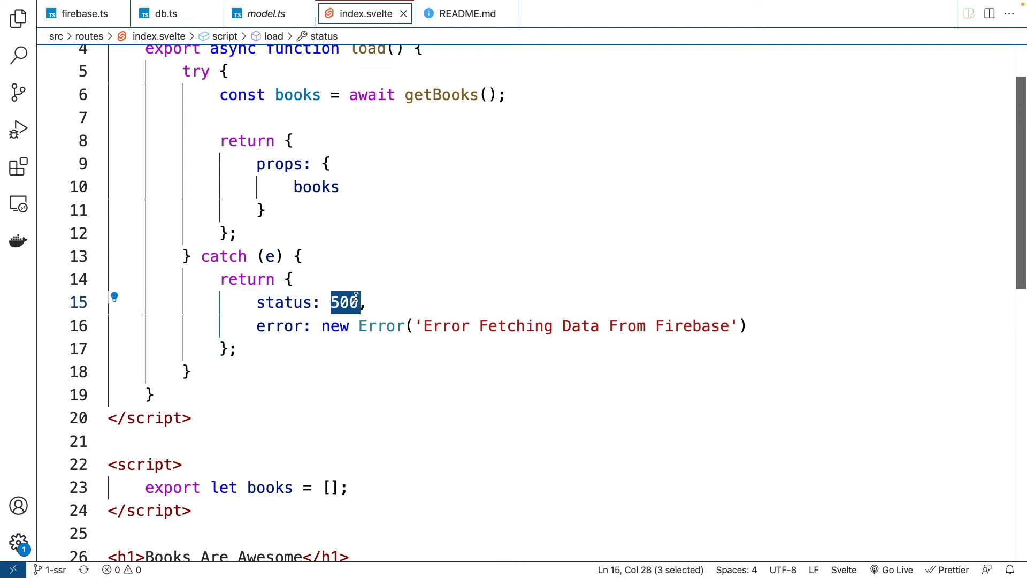
{"action": "left_click", "coordinate": [292, 325]}
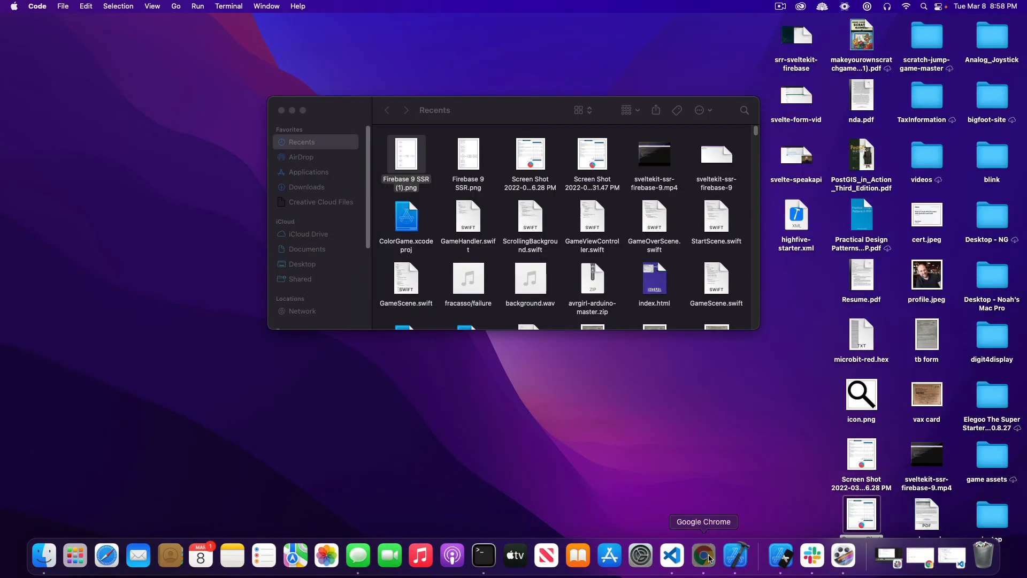
Change the rule to 'allow read: if false', publish it, and check localhost
{"action": "left_click", "coordinate": [703, 556]}
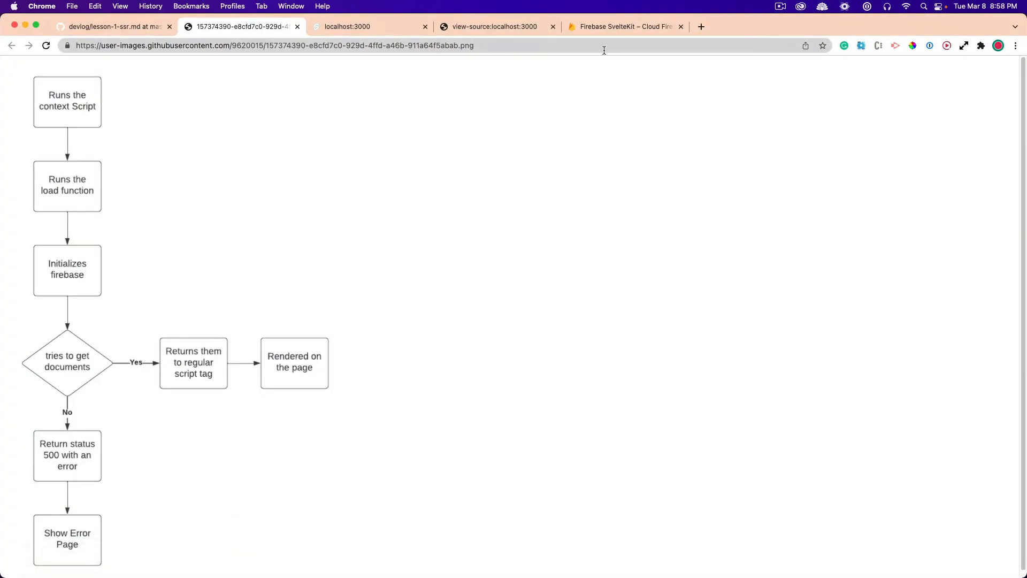
{"action": "left_click", "coordinate": [622, 27]}
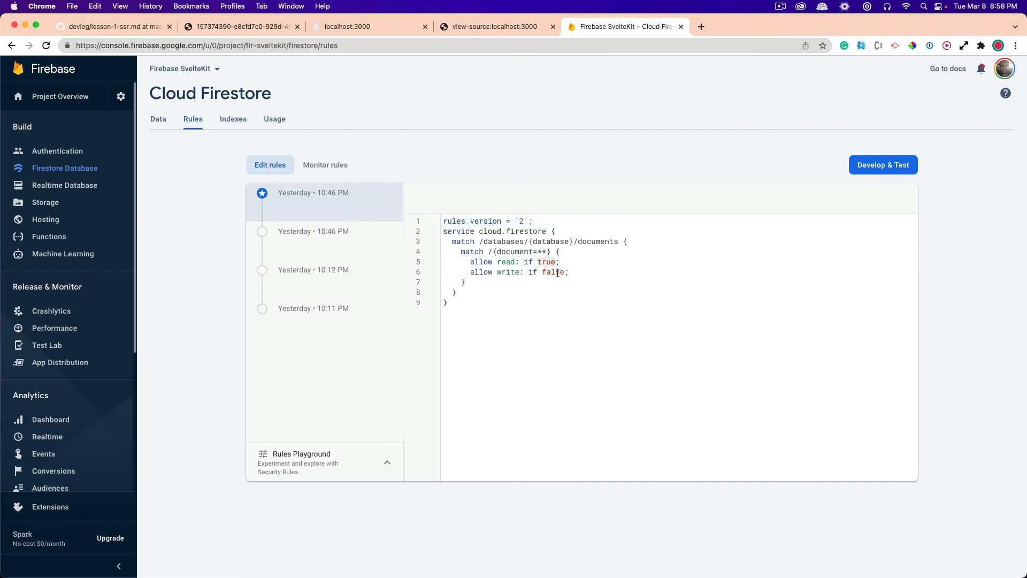
{"action": "type", "text": "false"}
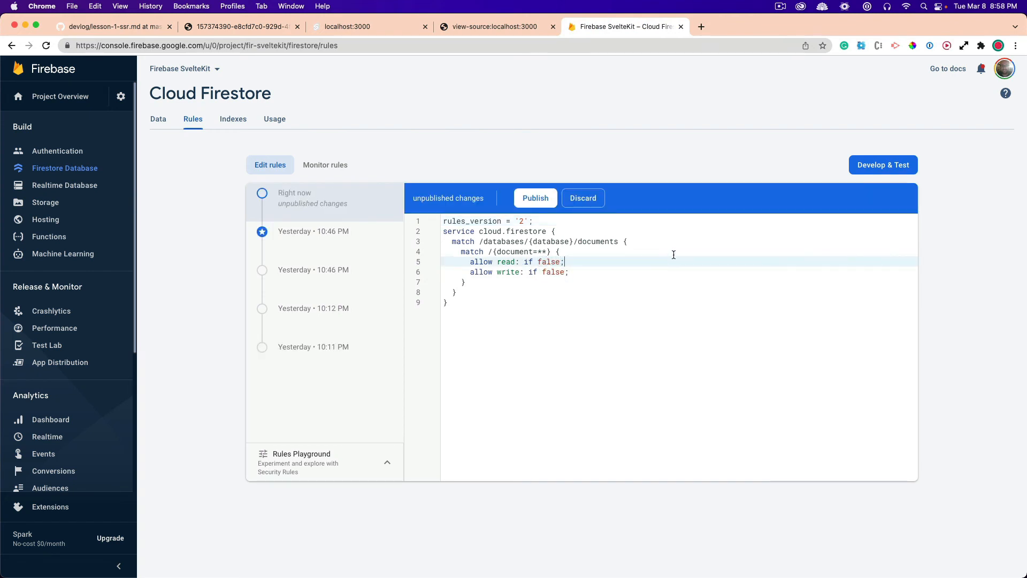
{"action": "left_click", "coordinate": [535, 198]}
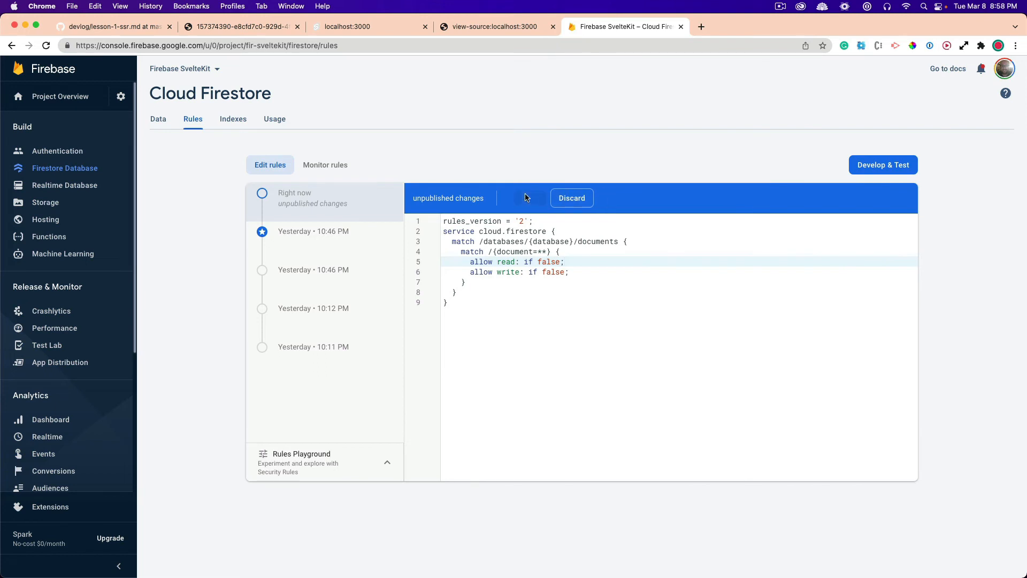
{"action": "left_click", "coordinate": [529, 198]}
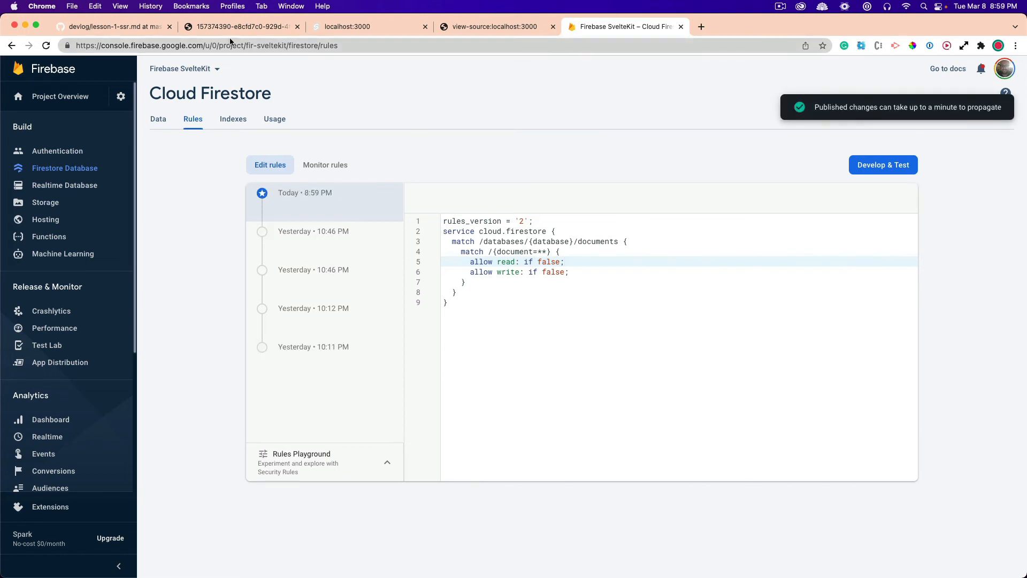
{"action": "left_click", "coordinate": [370, 27]}
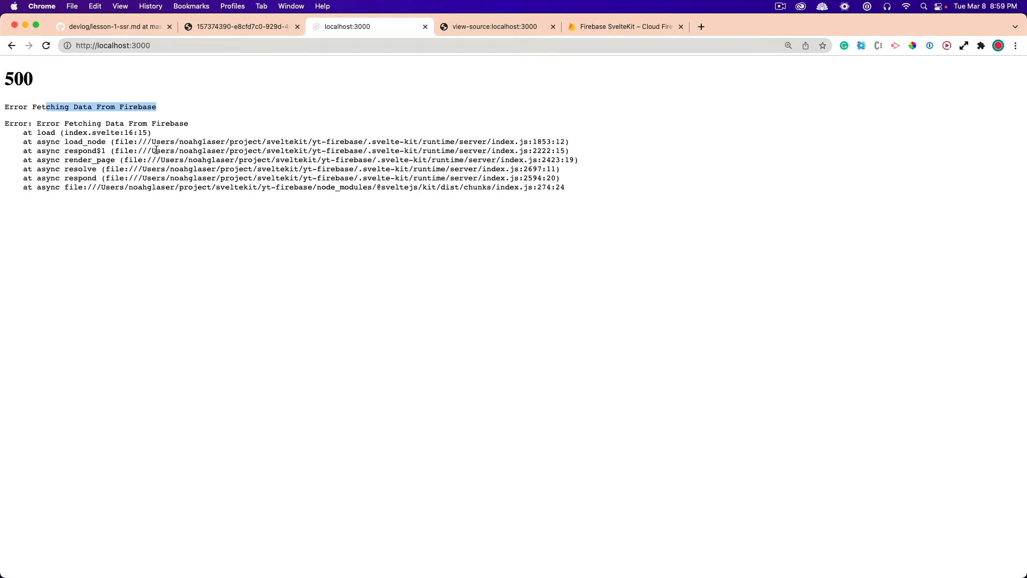
{"action": "mouse_move", "coordinate": [111, 98]}
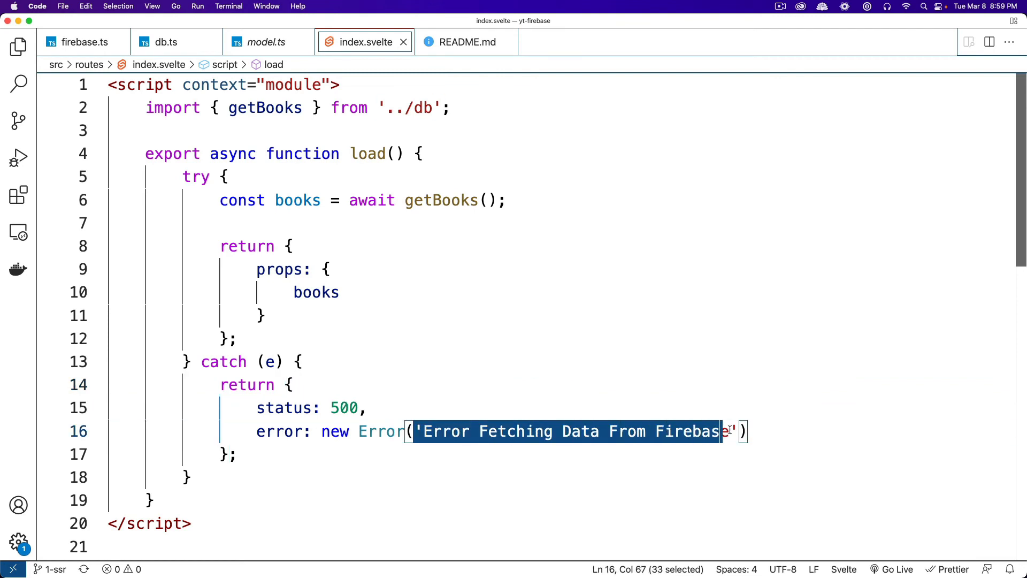
Replace the fixed error string with e.message, then return to Chrome
{"action": "type", "text": "error: new Error(e"}
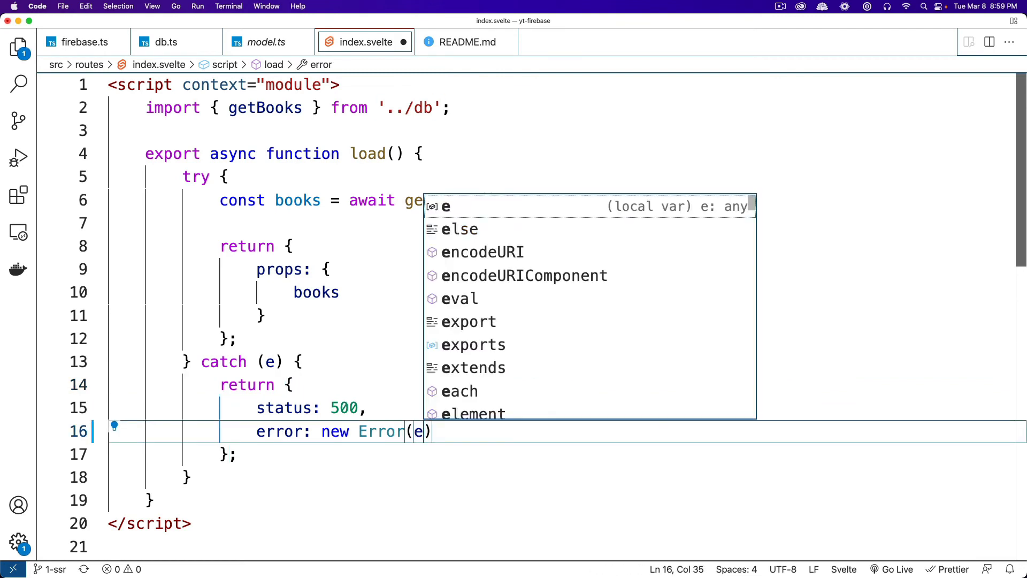
{"action": "type", "text": ".message"}
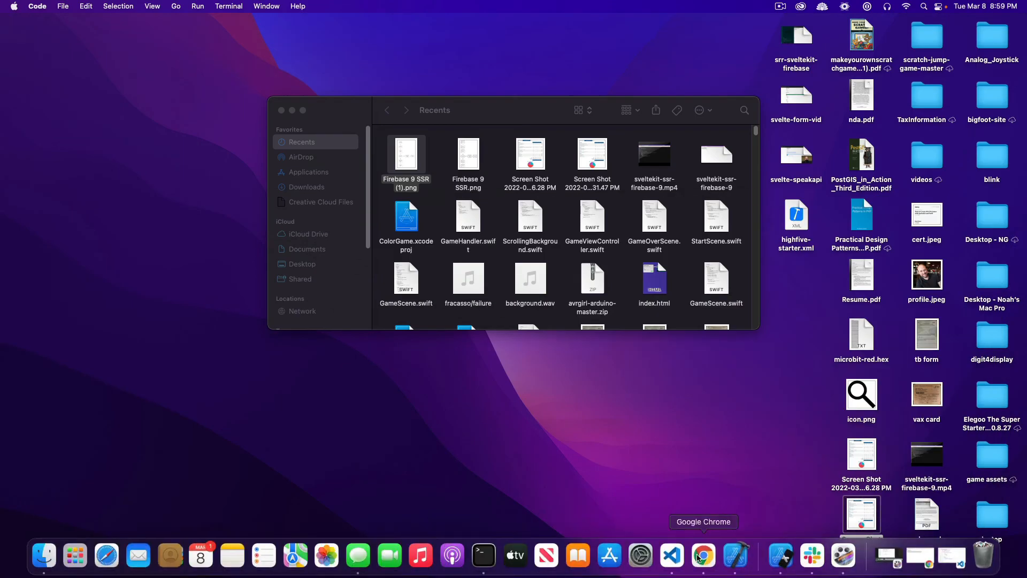
{"action": "left_click", "coordinate": [703, 556]}
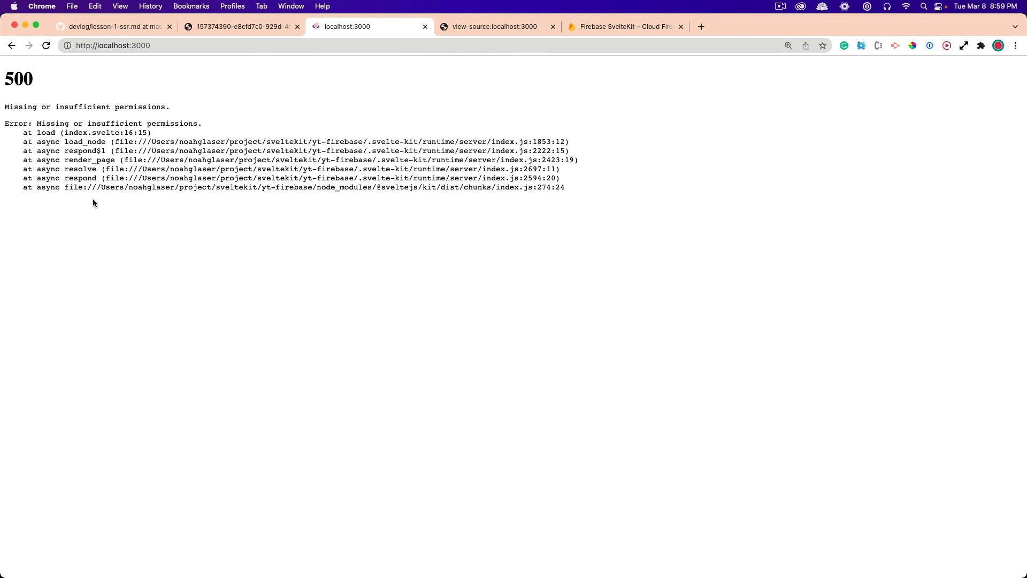
{"action": "mouse_move", "coordinate": [146, 108]}
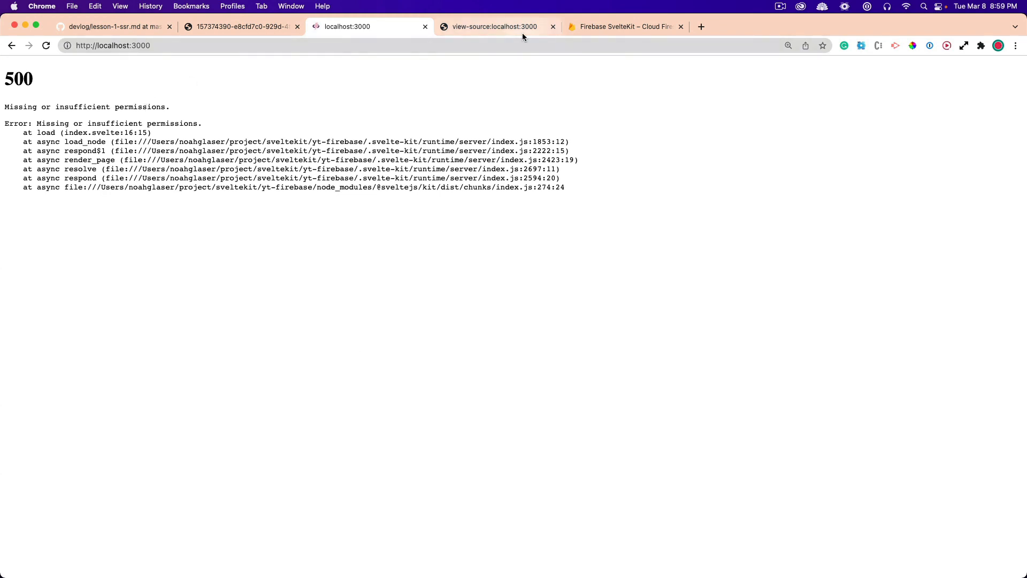
Set 'allow read: if true' with write still false and publish the rules
{"action": "left_click", "coordinate": [624, 26]}
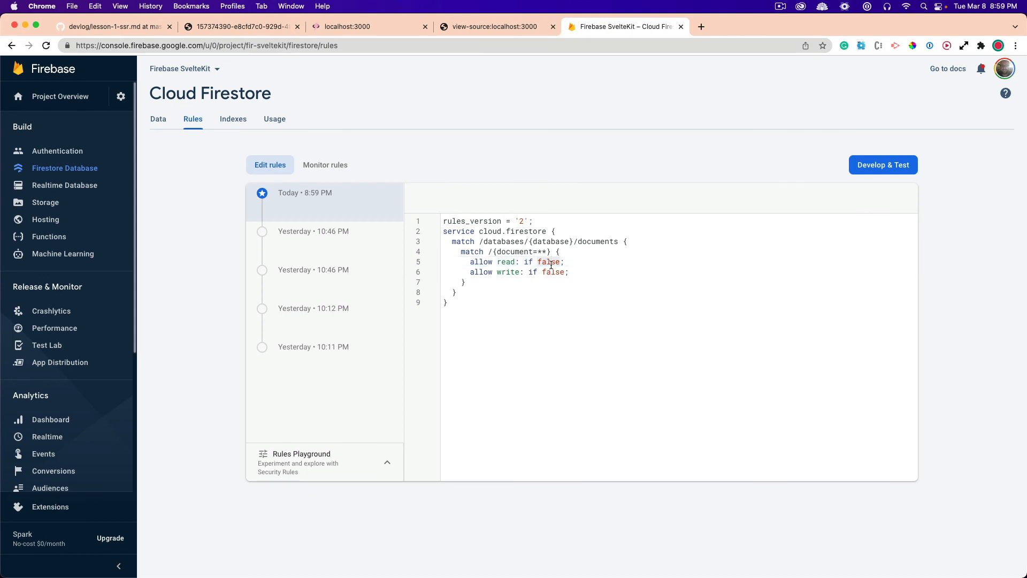
{"action": "type", "text": "true"}
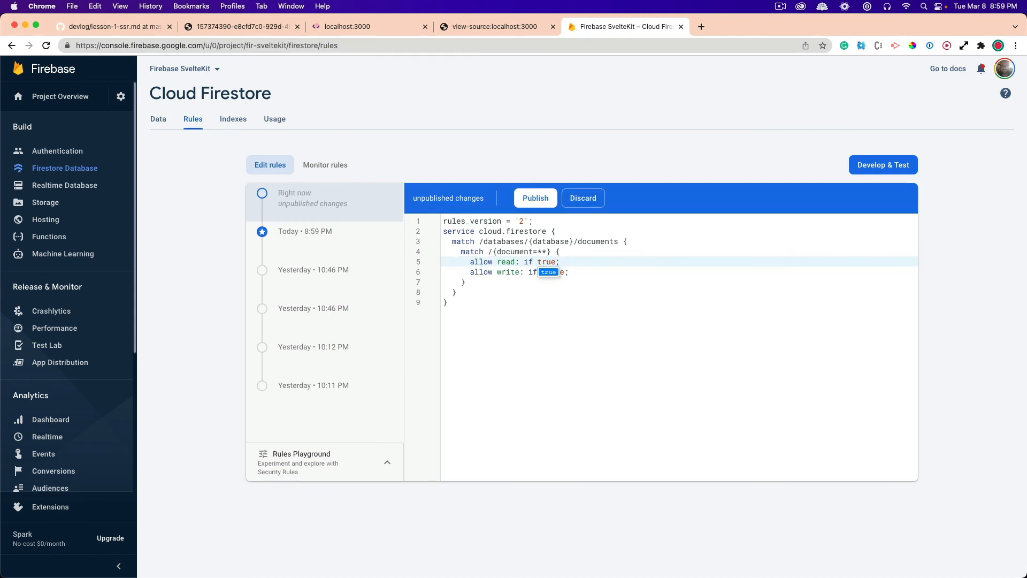
{"action": "type", "text": "false"}
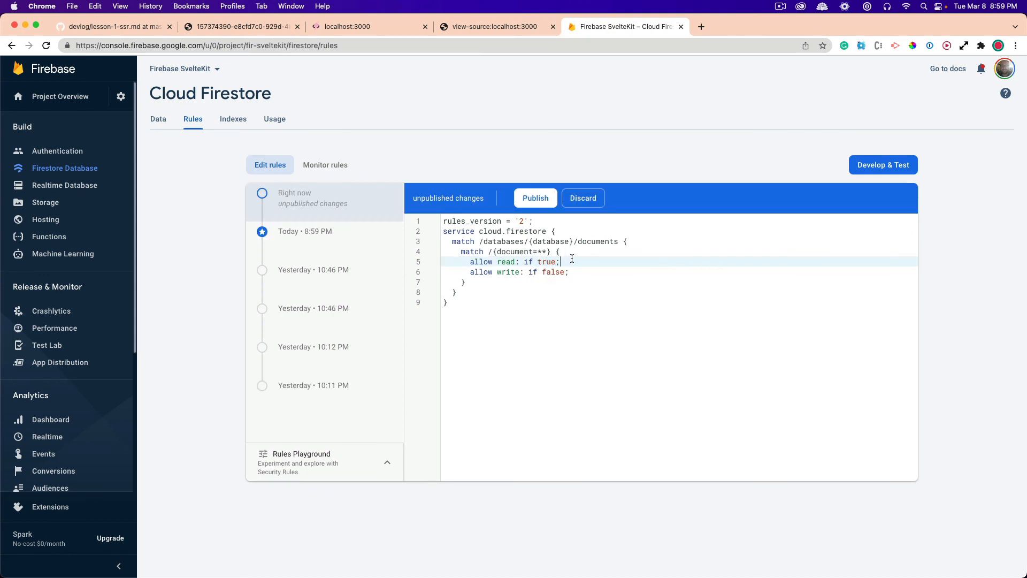
{"action": "mouse_move", "coordinate": [535, 197]}
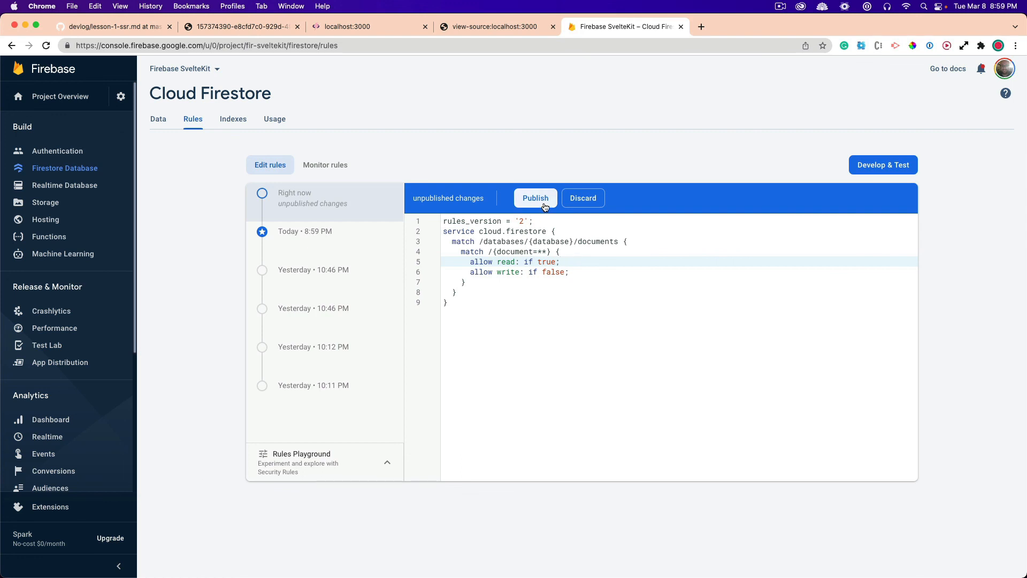
{"action": "left_click", "coordinate": [535, 198]}
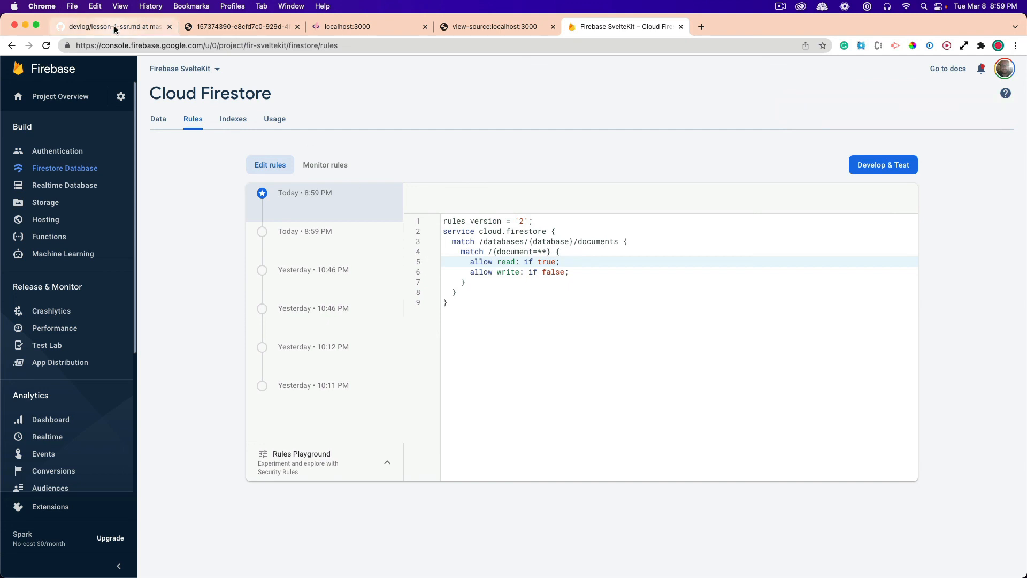
Return to the lesson-1-ssr.md tab showing the flowchart's 500-status branch
{"action": "left_click", "coordinate": [111, 26]}
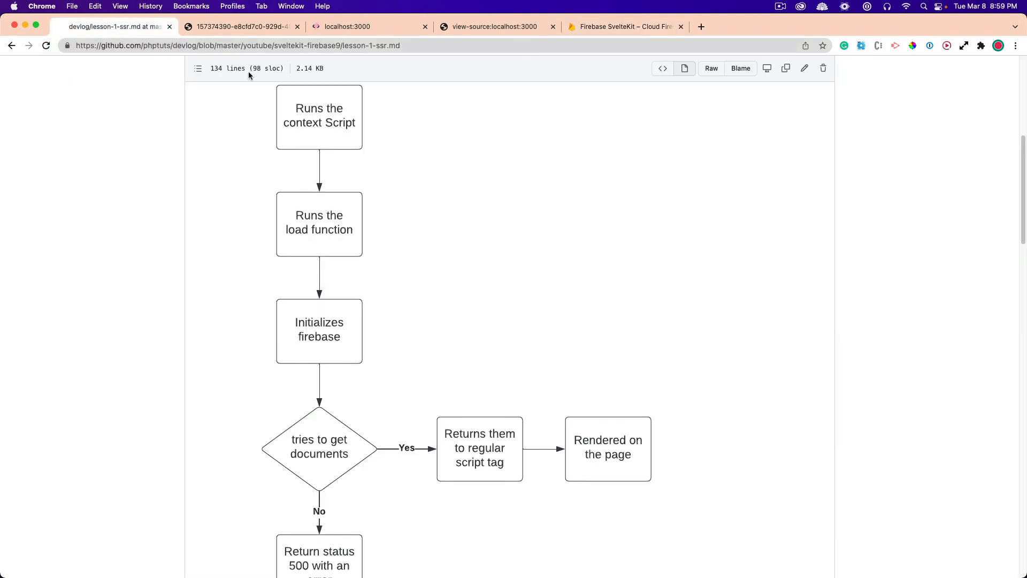
{"action": "mouse_move", "coordinate": [219, 154]}
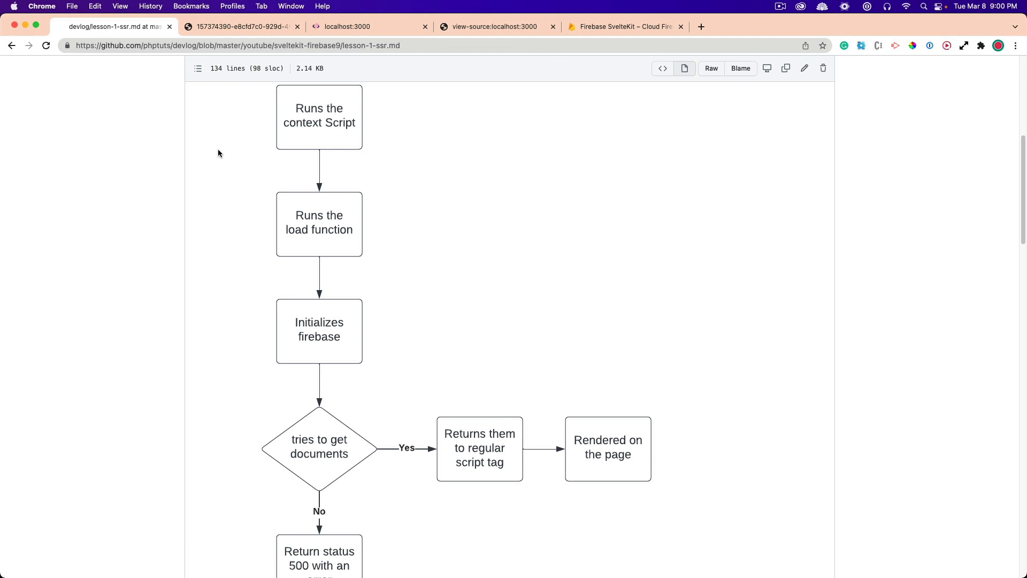
{"action": "mouse_move", "coordinate": [762, 127]}
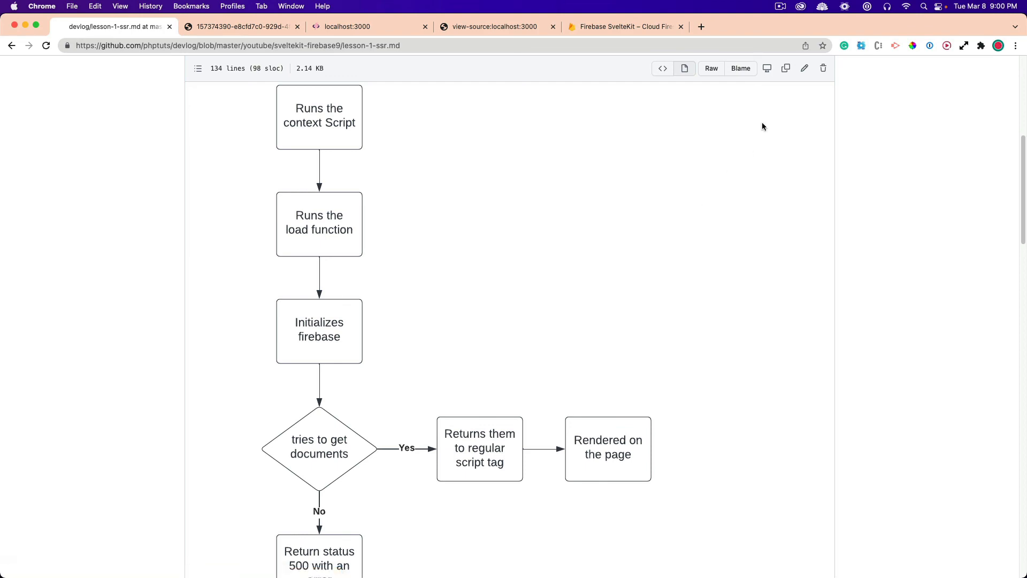
{"action": "mouse_move", "coordinate": [782, 12]}
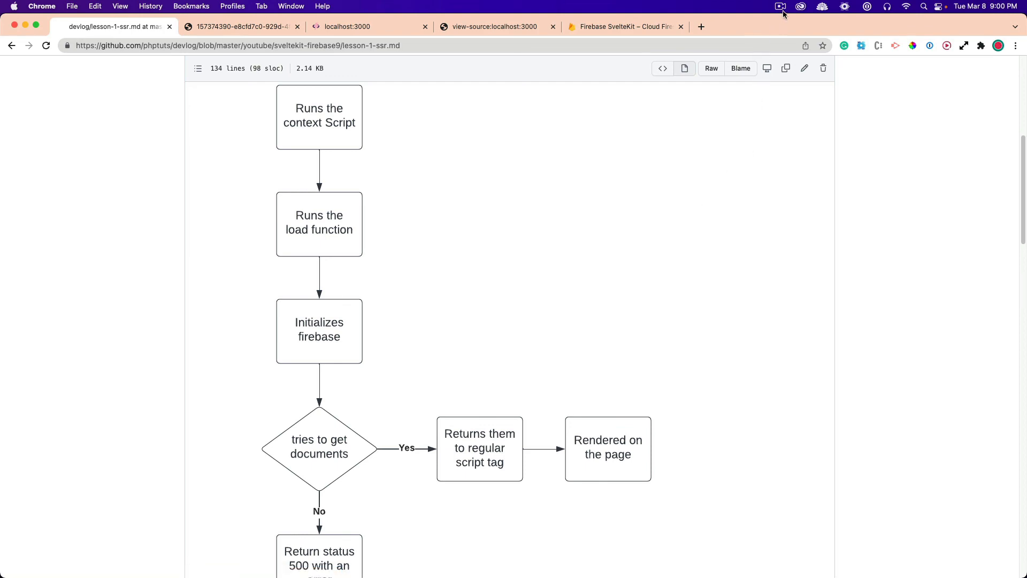